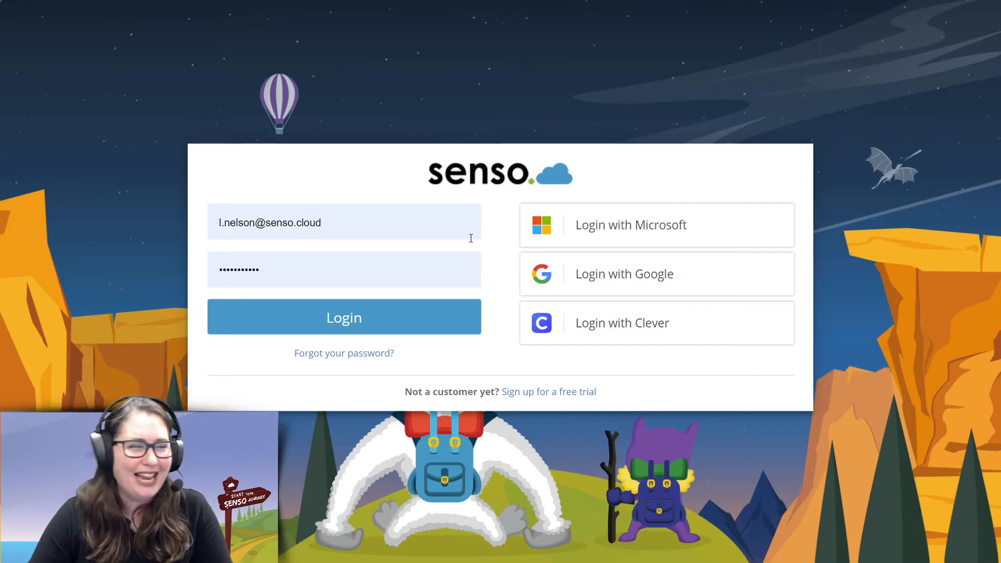
# Sign in to the Senso.cloud console to reach the list of online devices and users
pyautogui.click(343, 317)
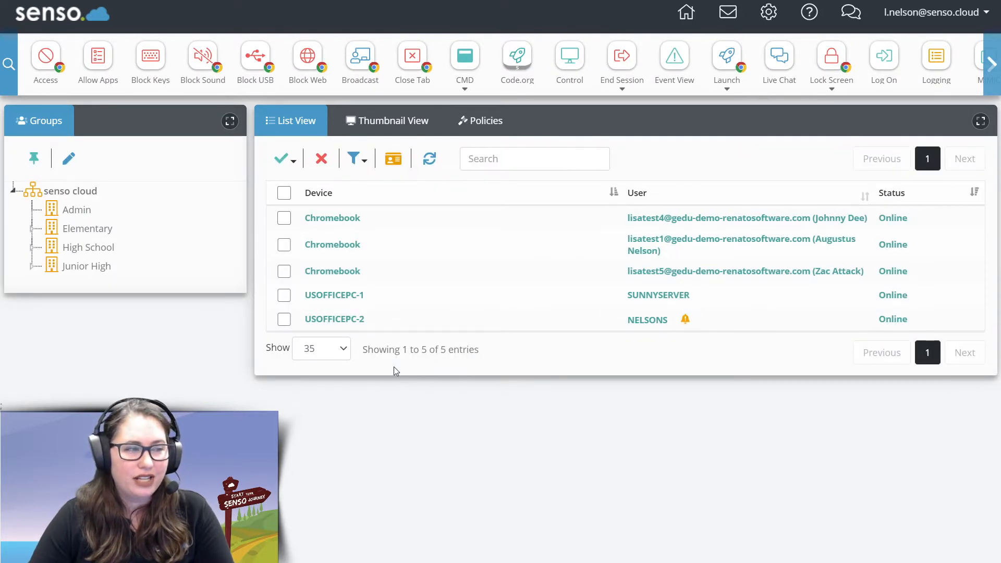
pyautogui.moveTo(538, 409)
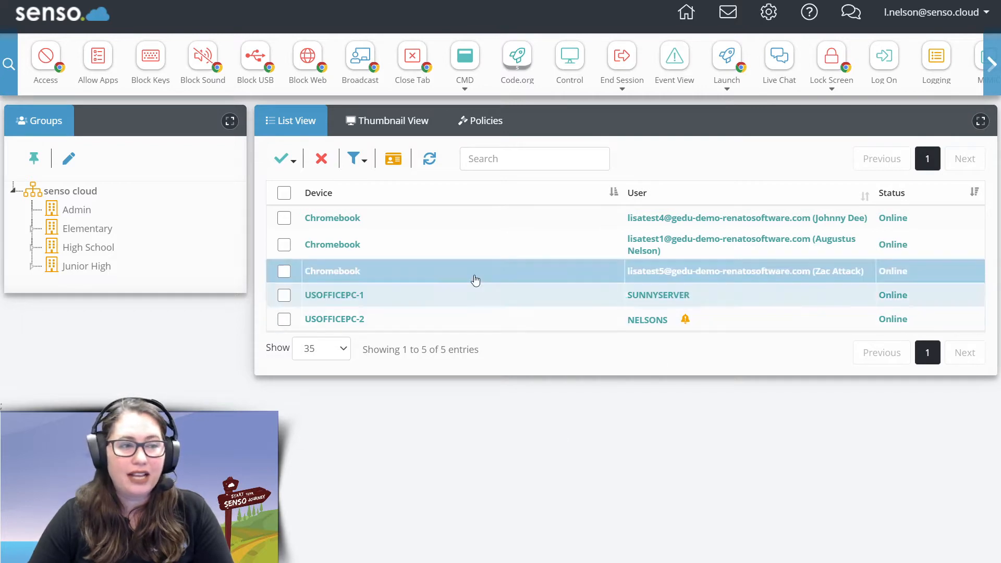
pyautogui.moveTo(760, 404)
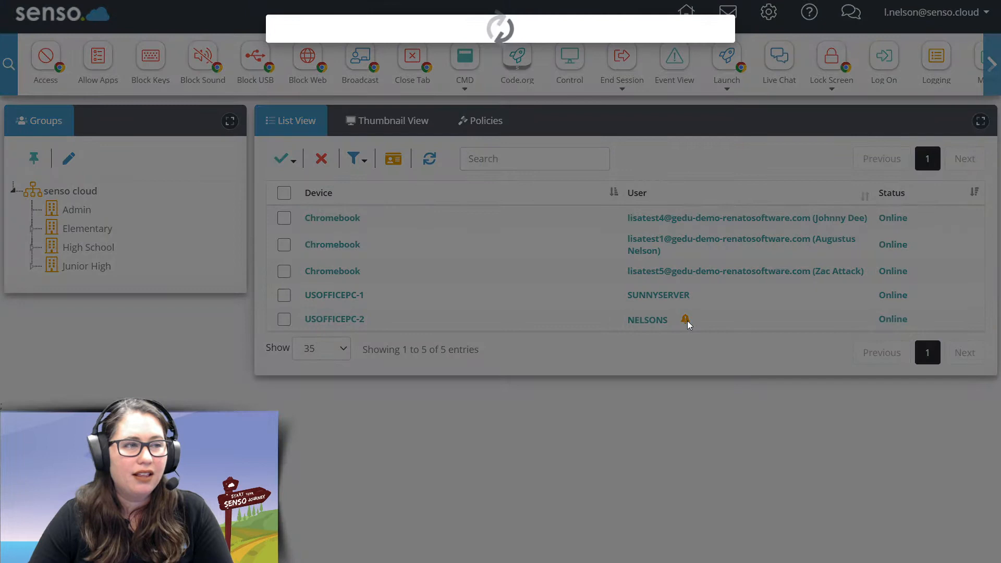
pyautogui.click(685, 319)
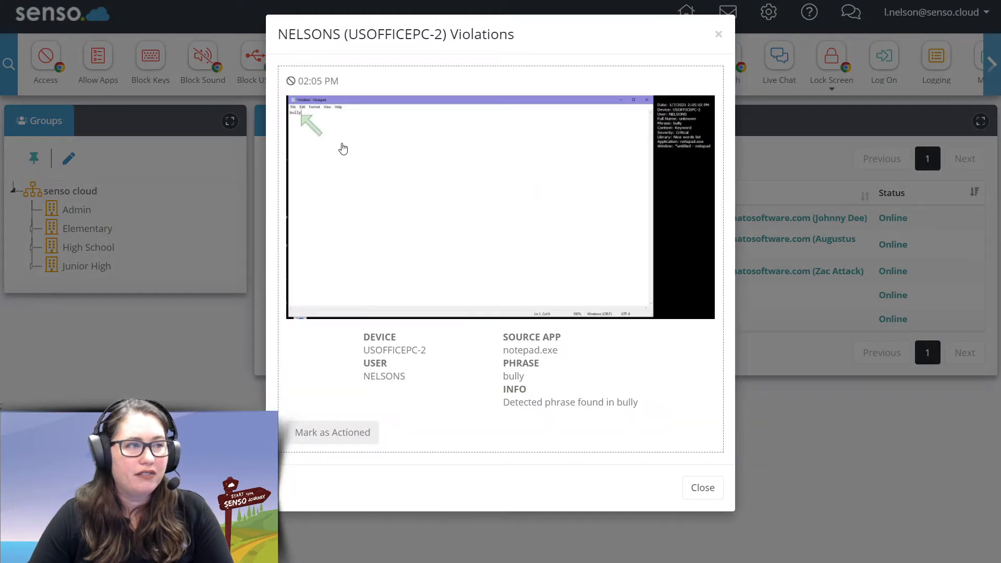
pyautogui.moveTo(511, 233)
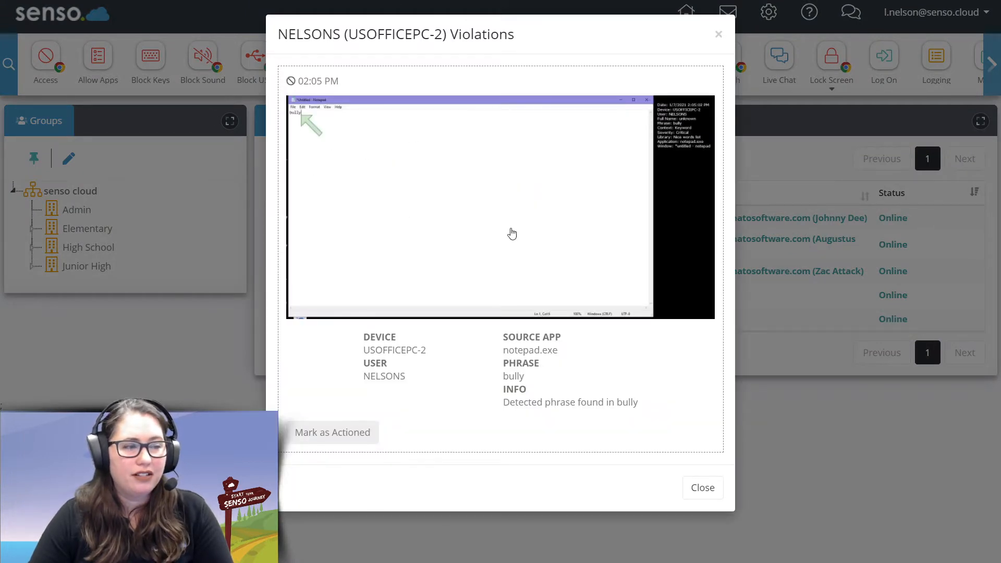
pyautogui.moveTo(500, 372)
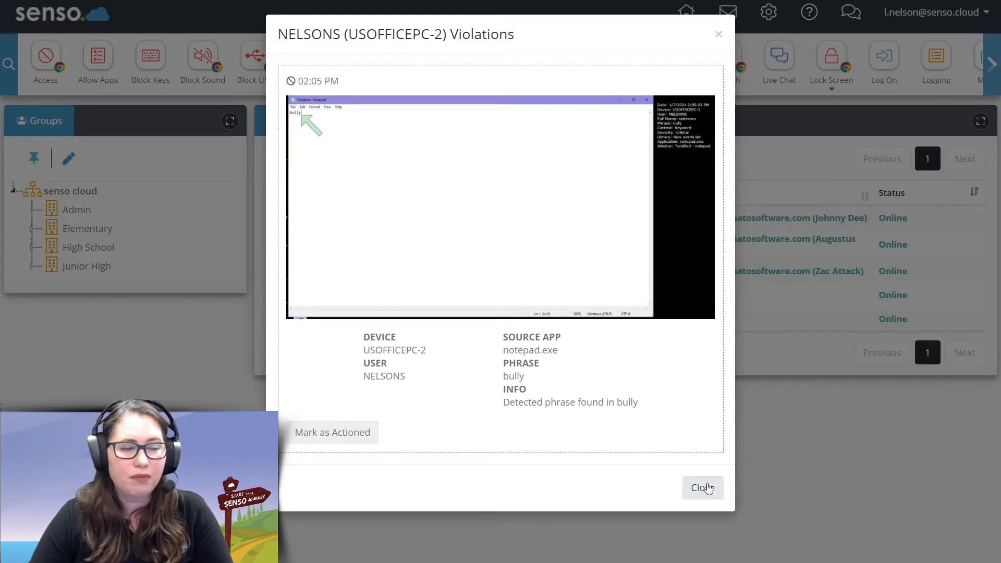
pyautogui.click(702, 487)
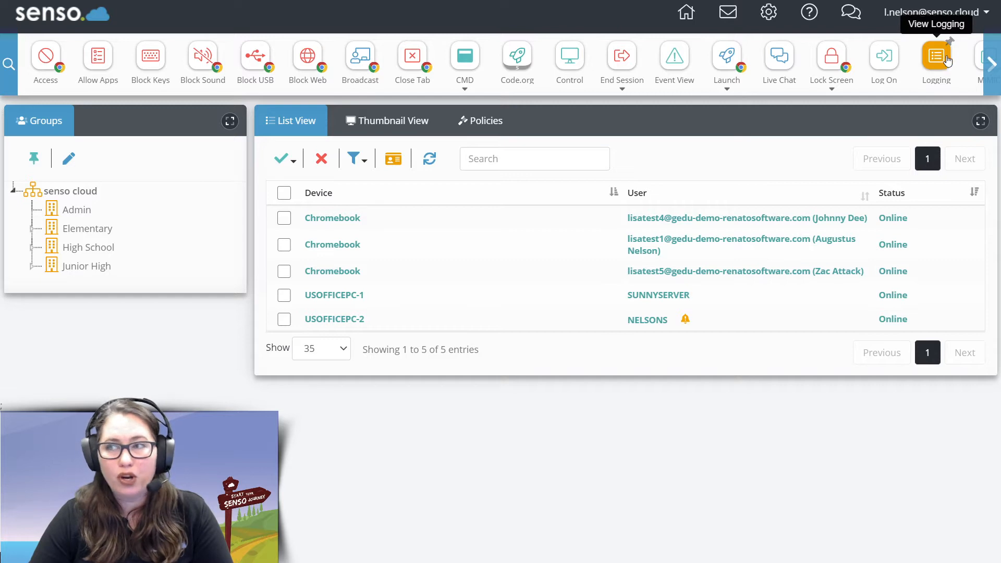
pyautogui.moveTo(768, 13)
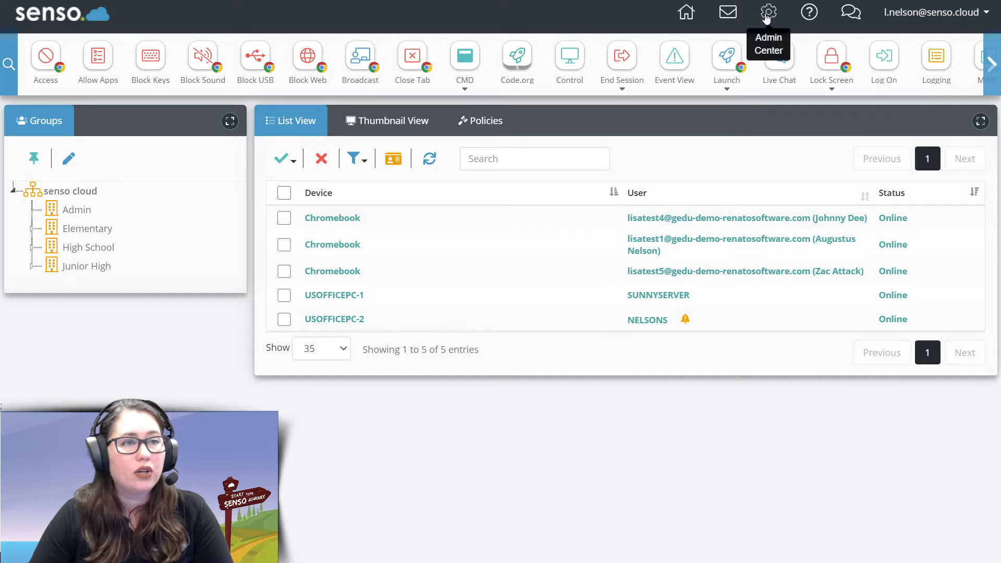
# Go to the Admin Center and show the Logging overview with violation totals and word cloud
pyautogui.click(768, 13)
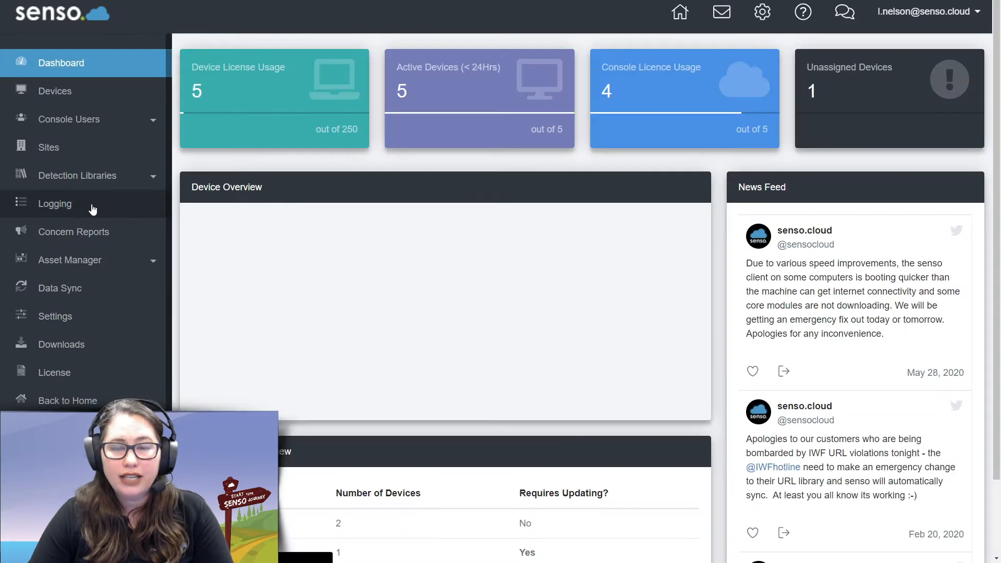
pyautogui.click(56, 203)
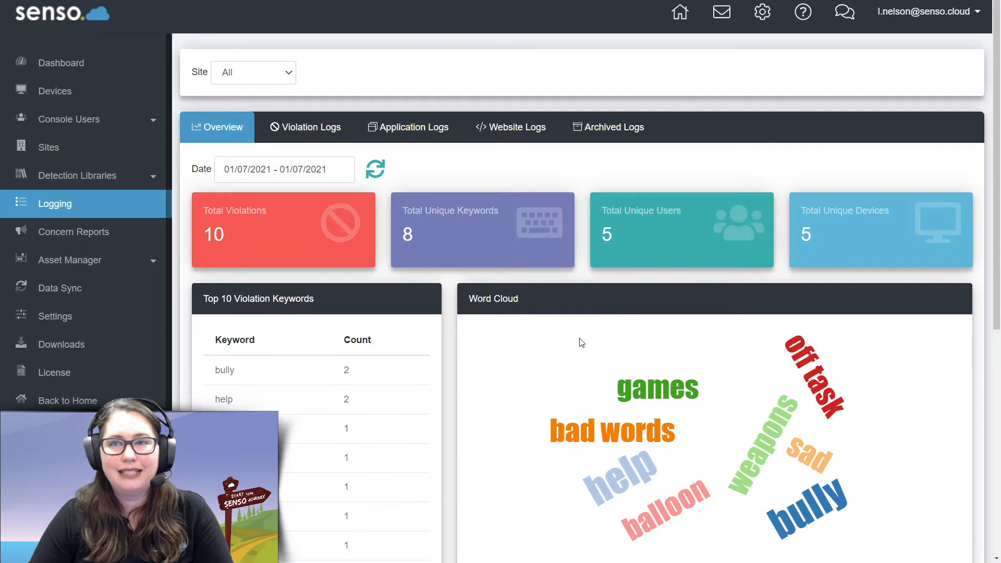
pyautogui.click(252, 72)
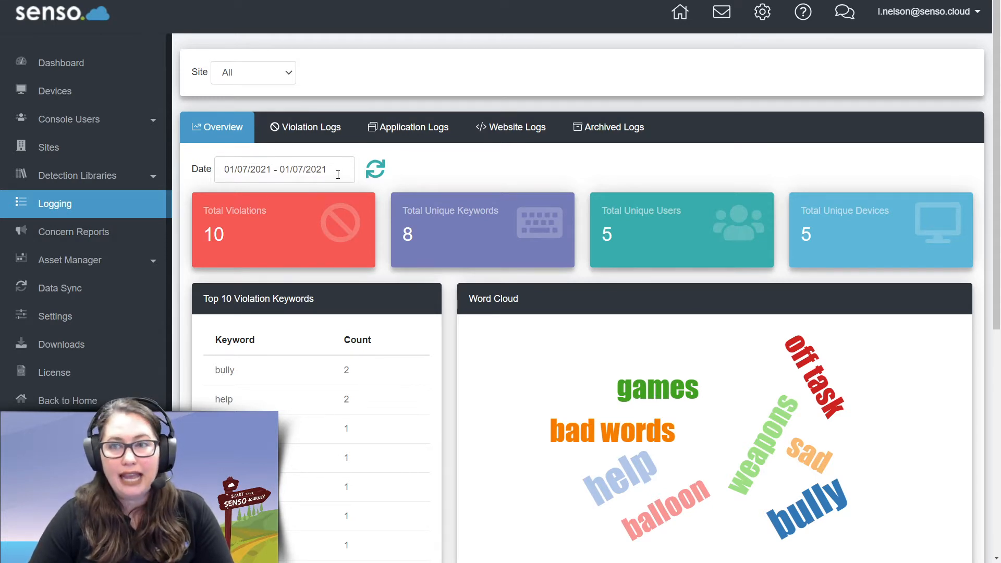
pyautogui.click(284, 169)
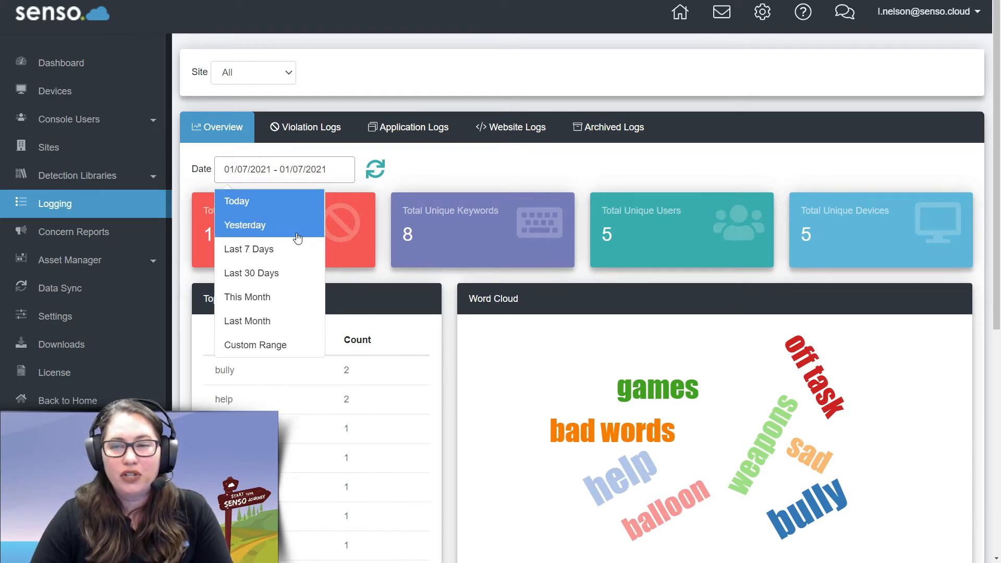
pyautogui.moveTo(430, 168)
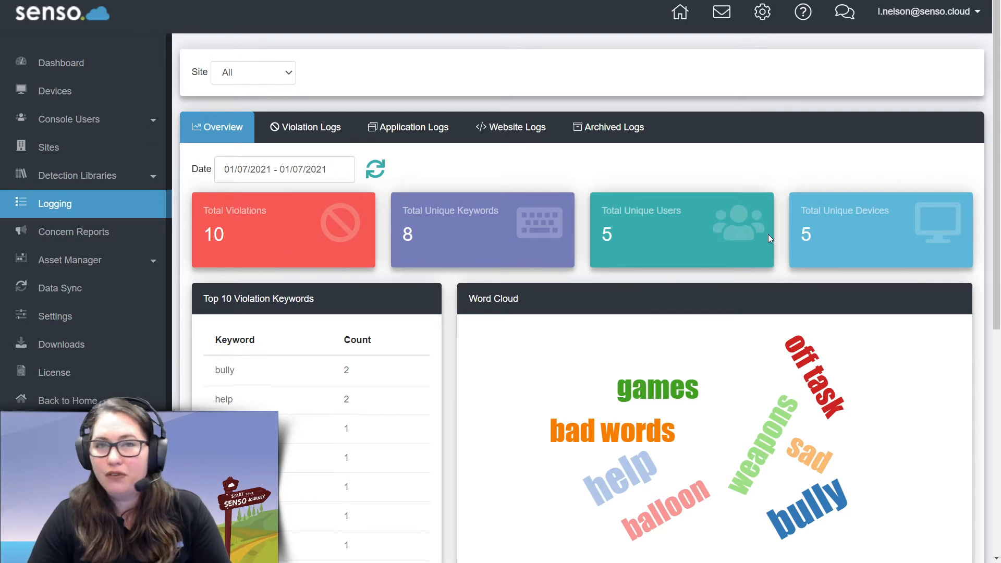
pyautogui.moveTo(303, 217)
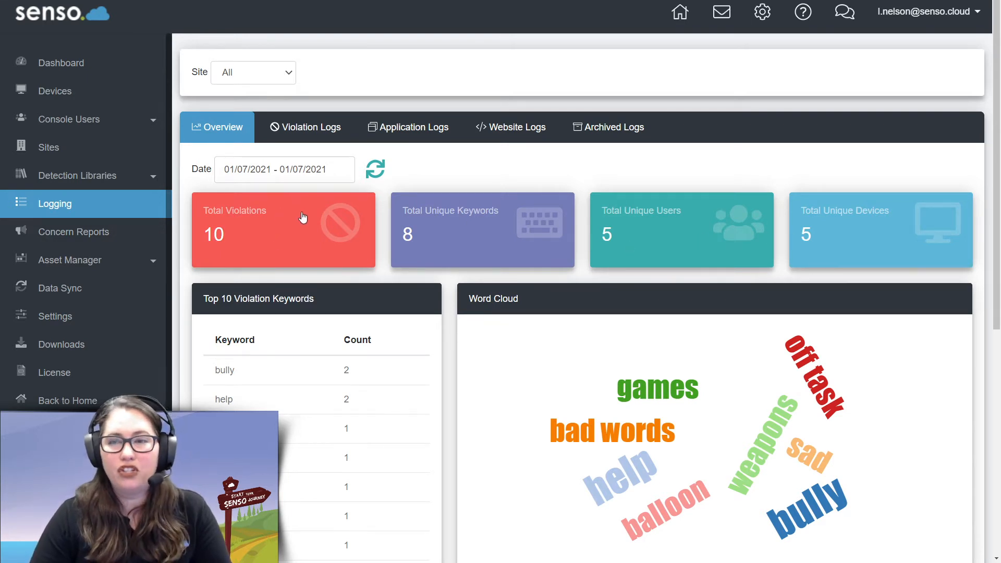
pyautogui.moveTo(468, 243)
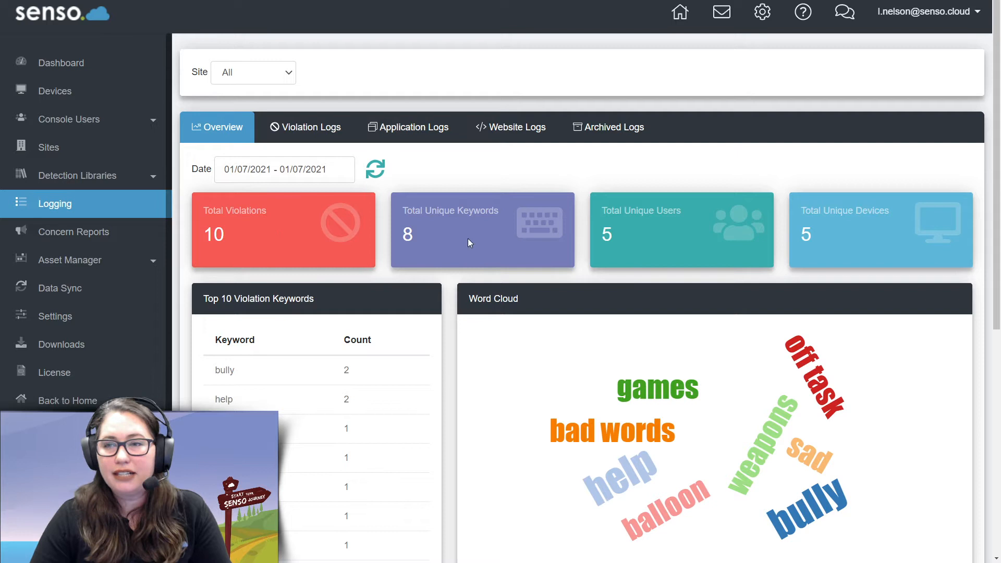
pyautogui.moveTo(849, 237)
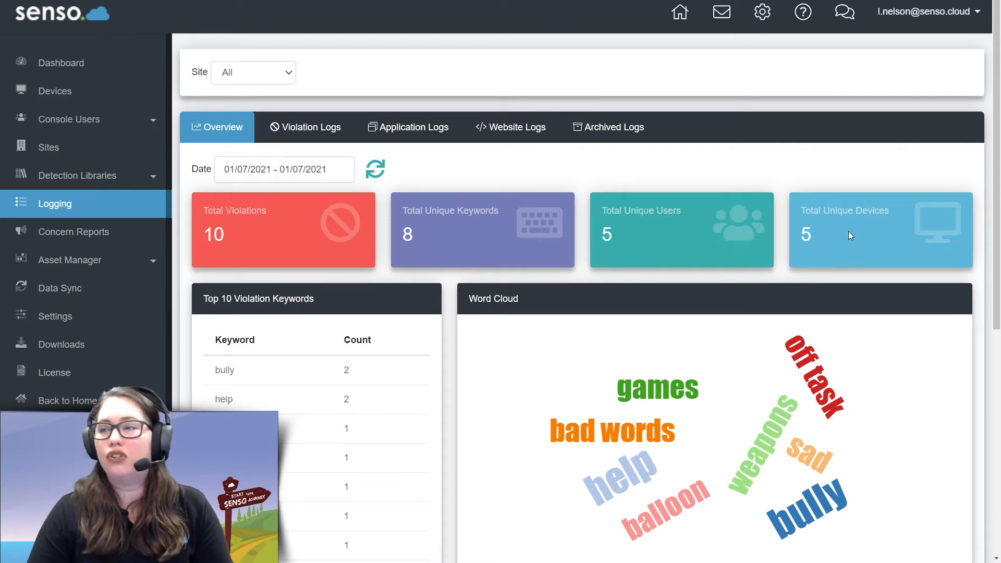
# Review the Top 10 users and devices tables and expand Detection Libraries in the sidebar
pyautogui.scroll(-3)
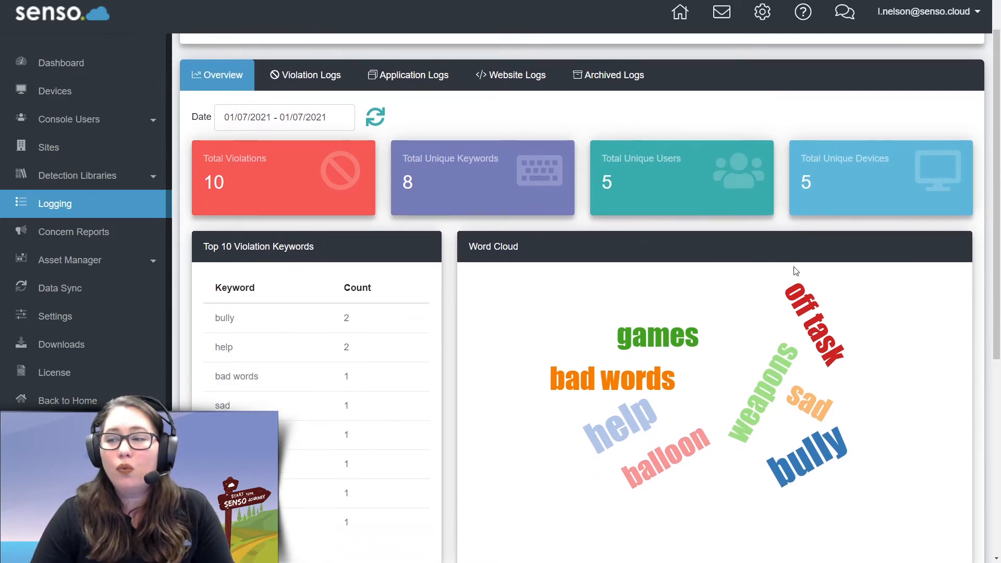
pyautogui.moveTo(623, 436)
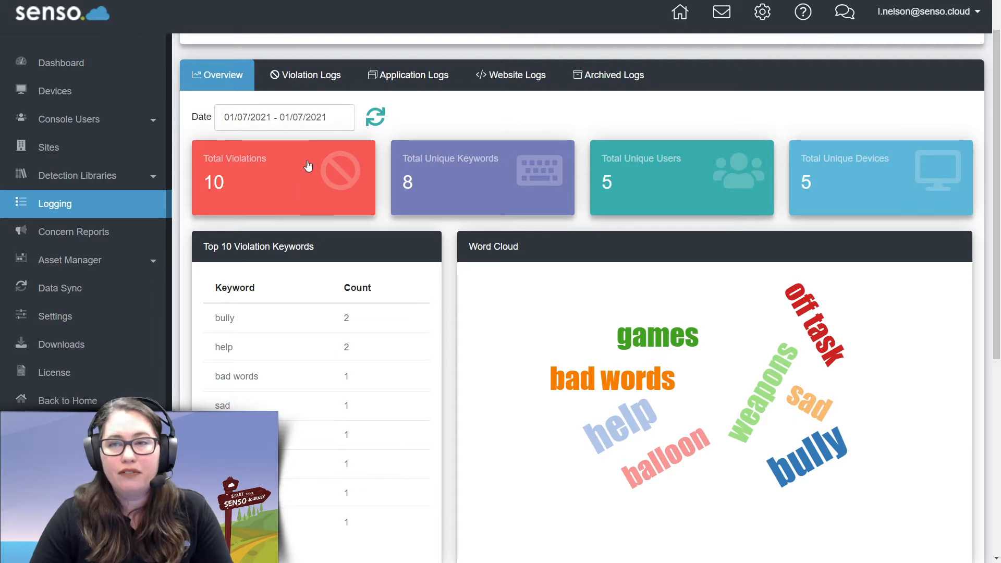
pyautogui.scroll(-3)
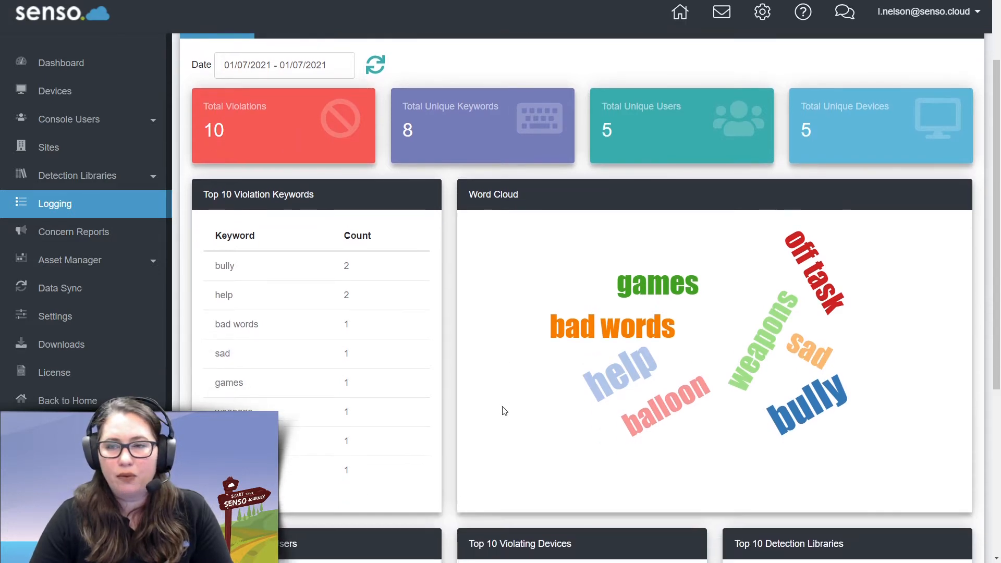
pyautogui.scroll(-3)
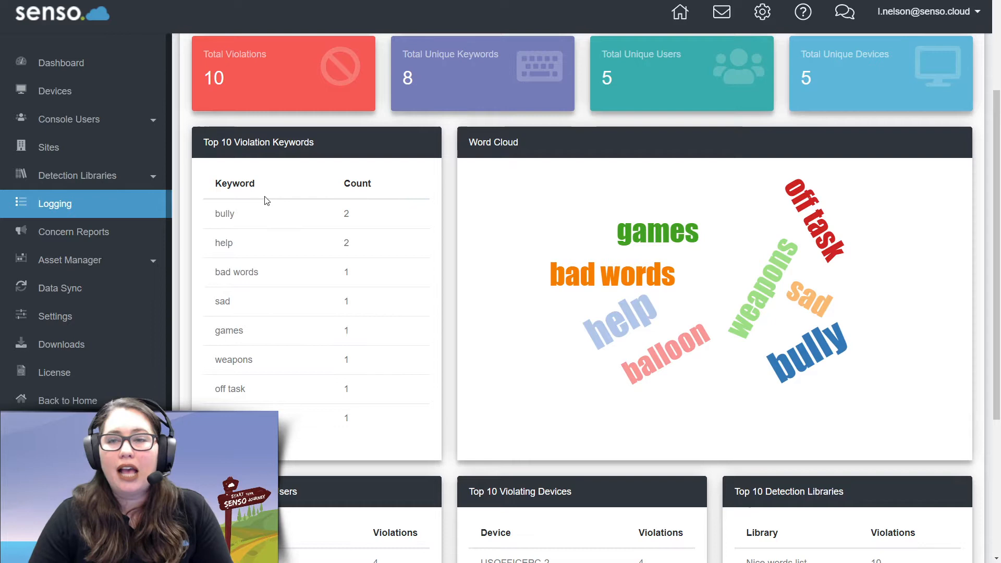
pyautogui.scroll(-3)
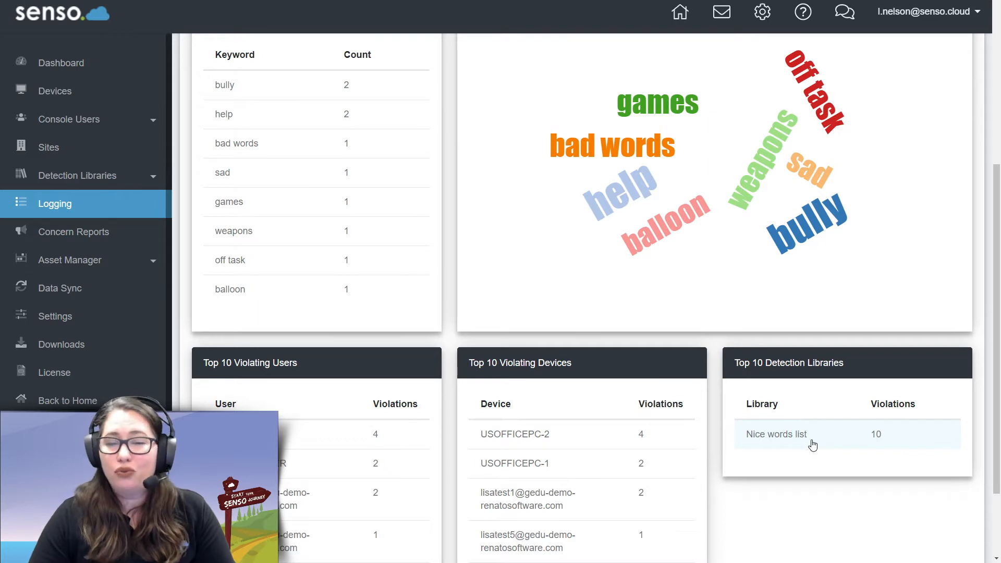
pyautogui.click(78, 175)
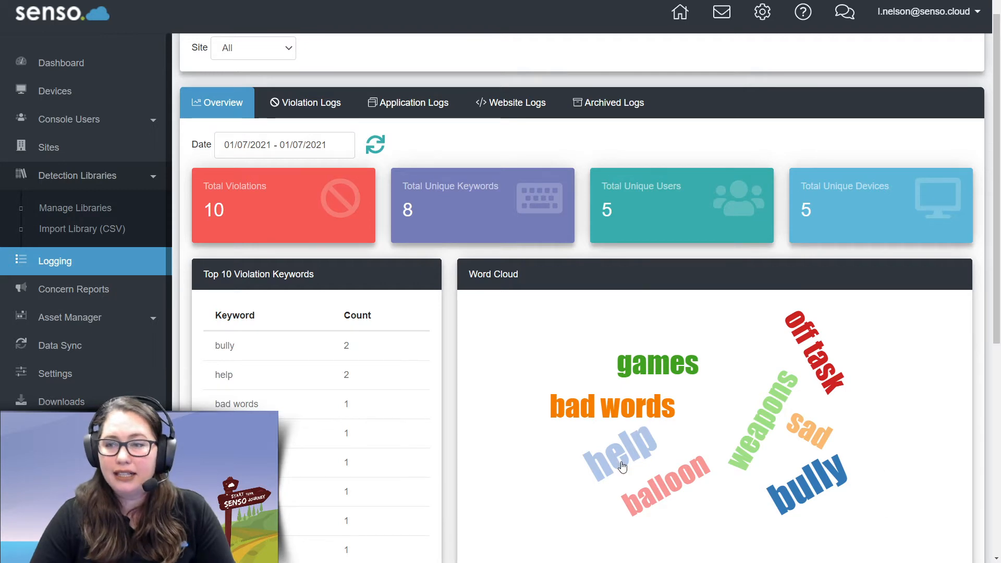
pyautogui.click(304, 103)
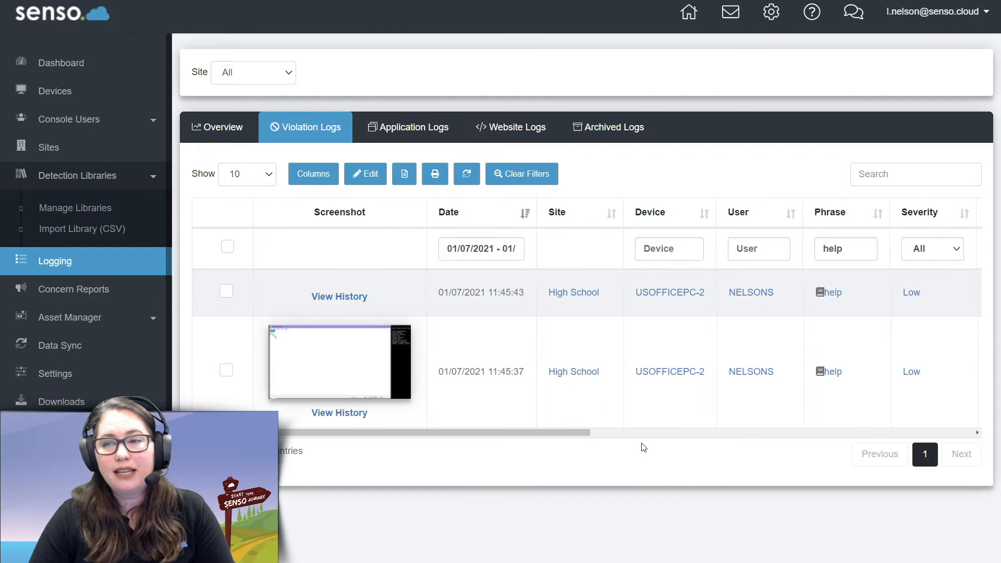
pyautogui.moveTo(684, 437)
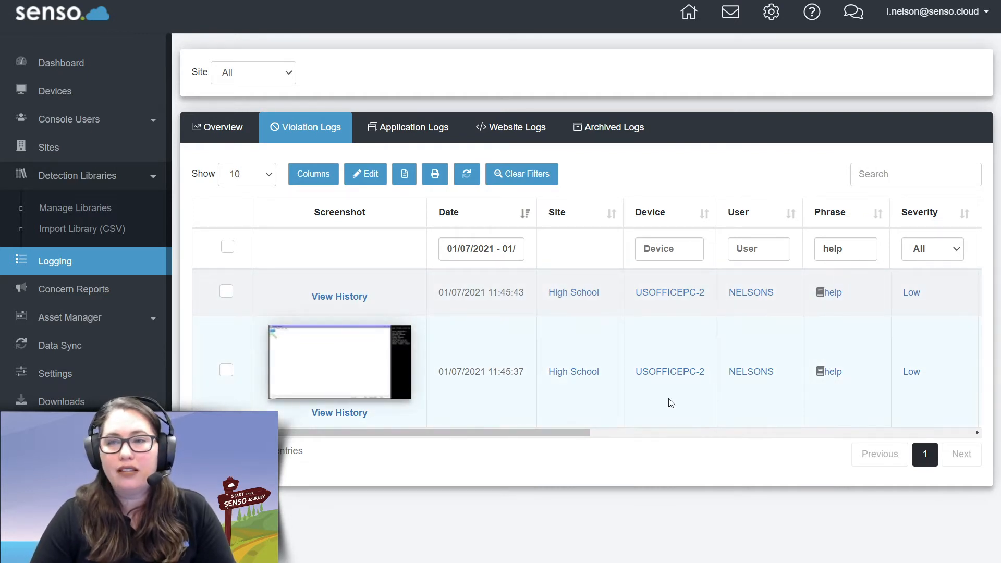
pyautogui.click(222, 127)
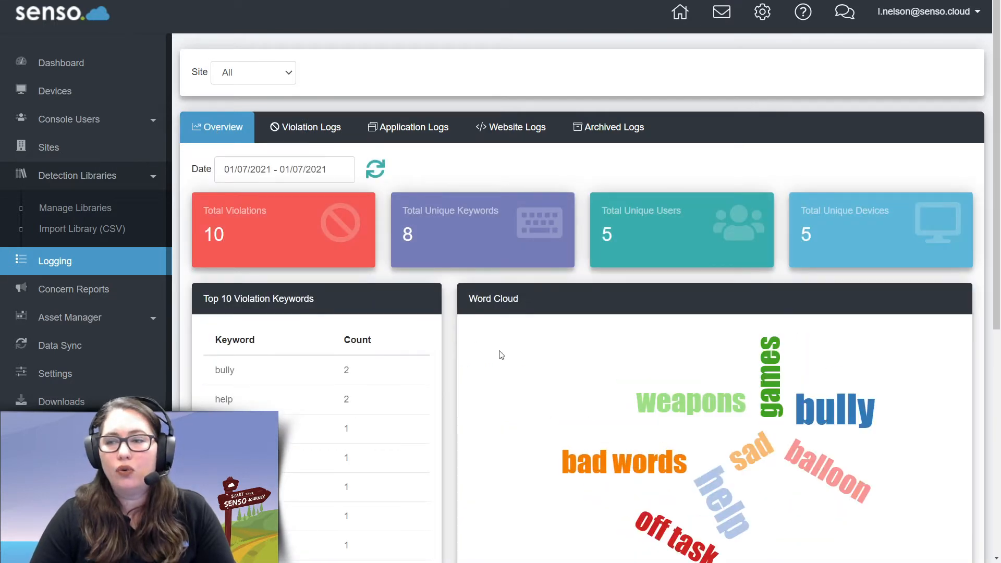
pyautogui.moveTo(305, 127)
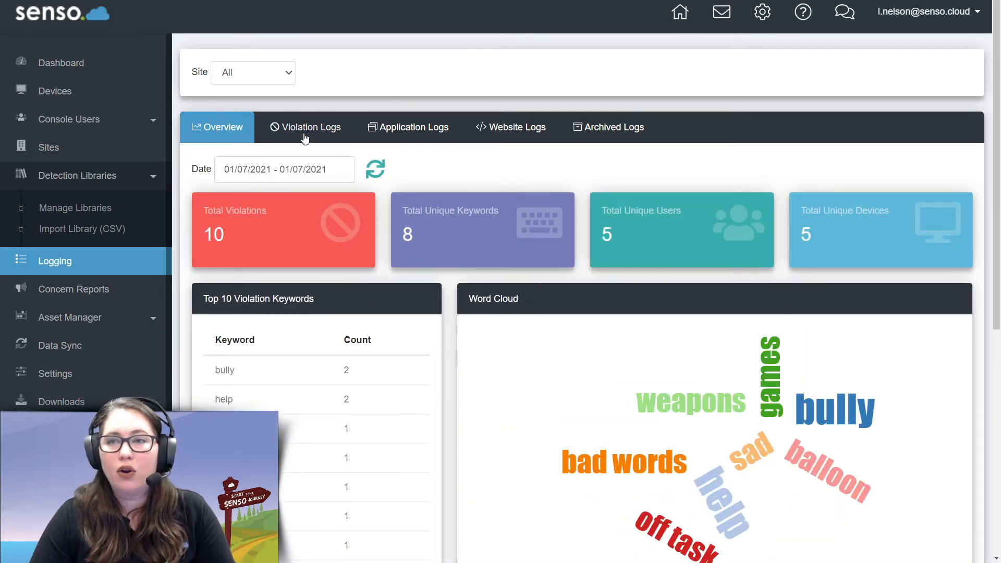
pyautogui.click(304, 126)
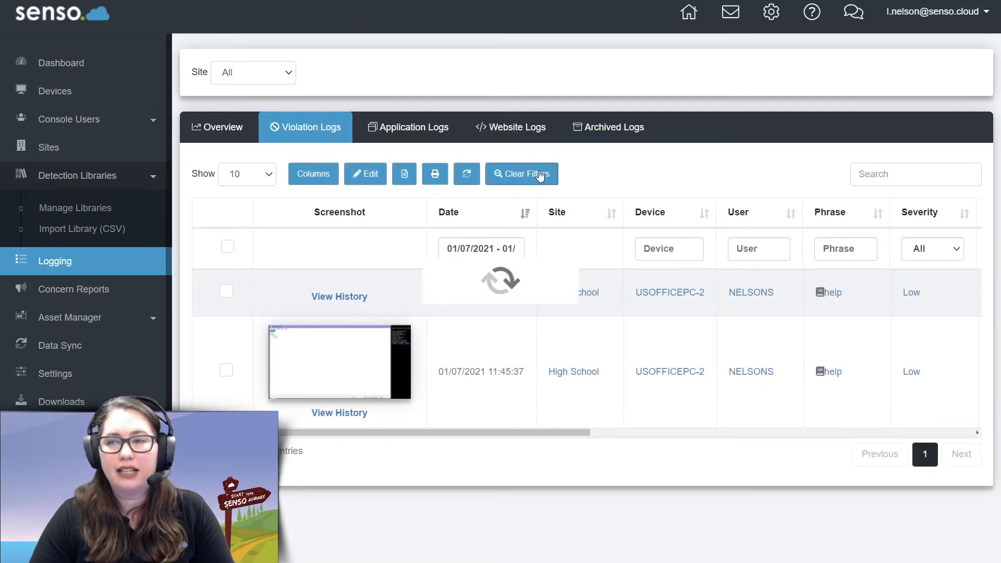
pyautogui.click(217, 126)
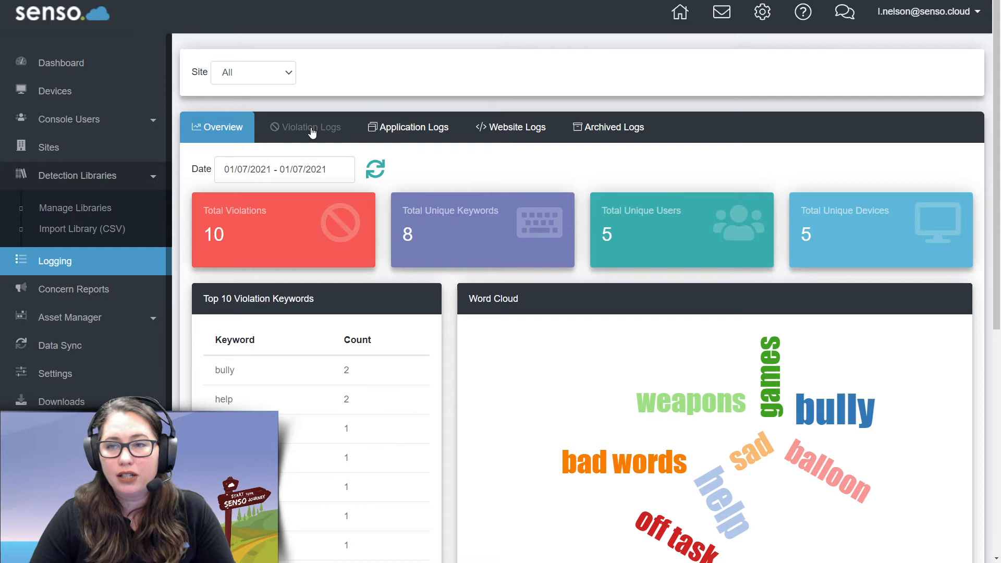
pyautogui.click(305, 126)
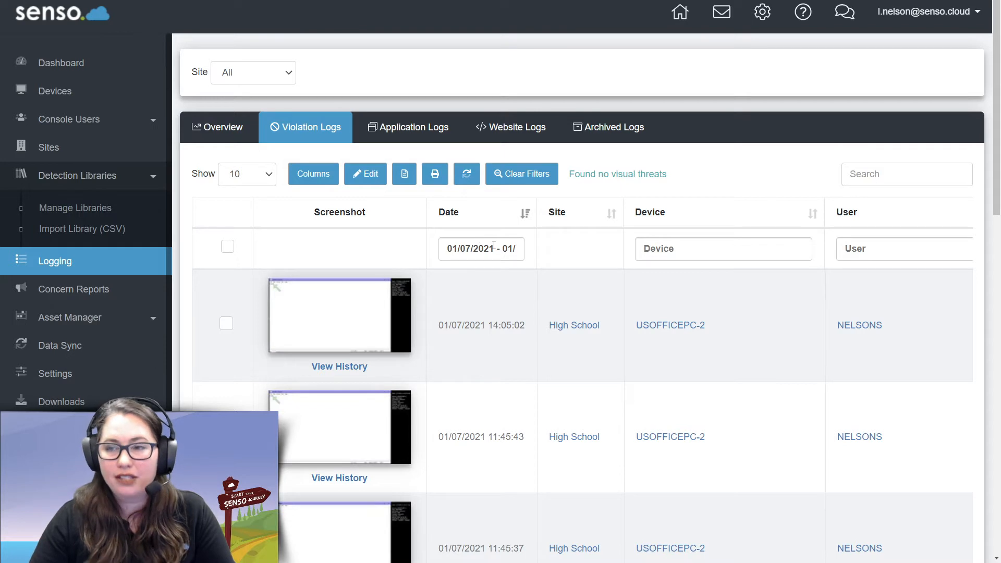
pyautogui.click(481, 248)
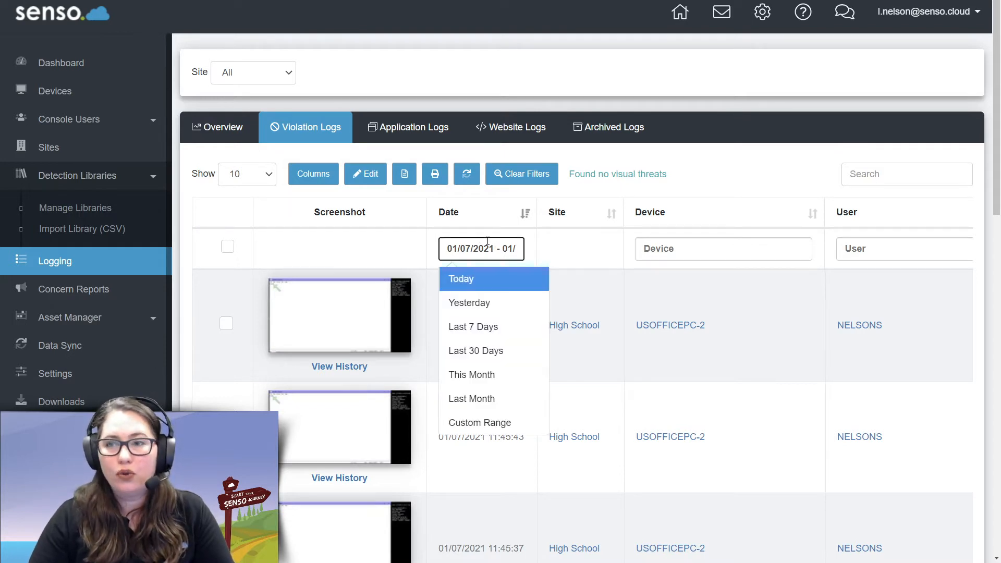
pyautogui.click(460, 278)
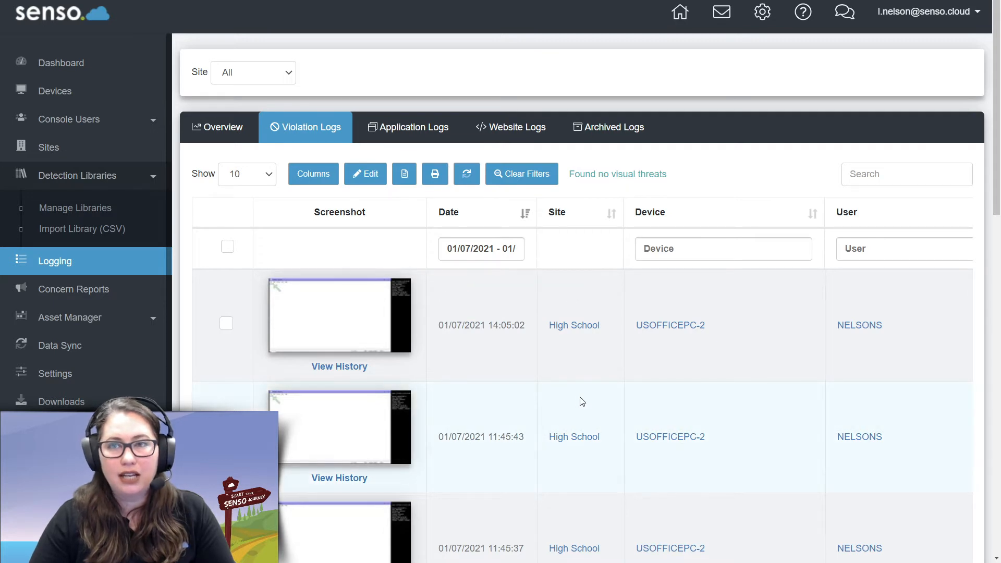
pyautogui.moveTo(585, 400)
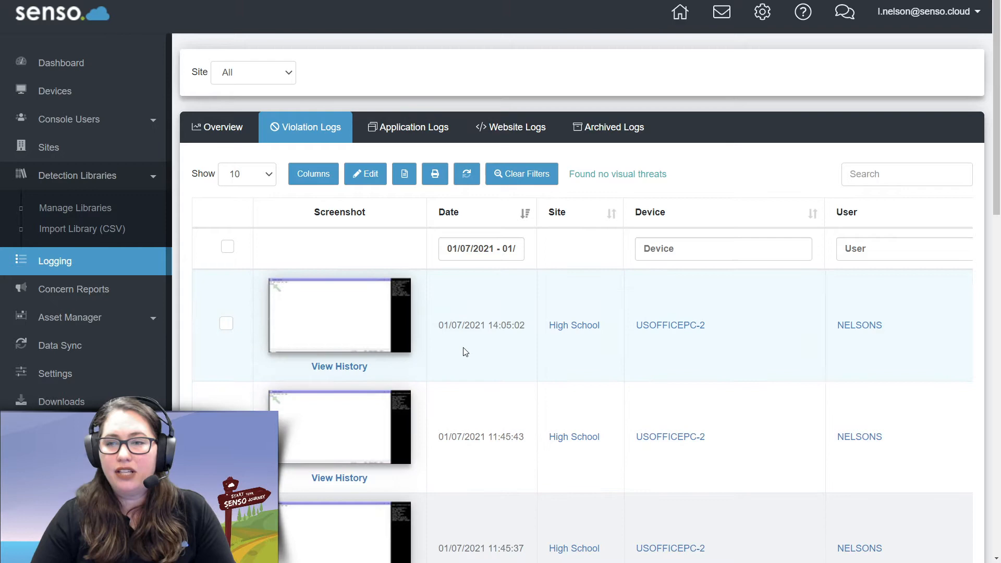
pyautogui.moveTo(421, 301)
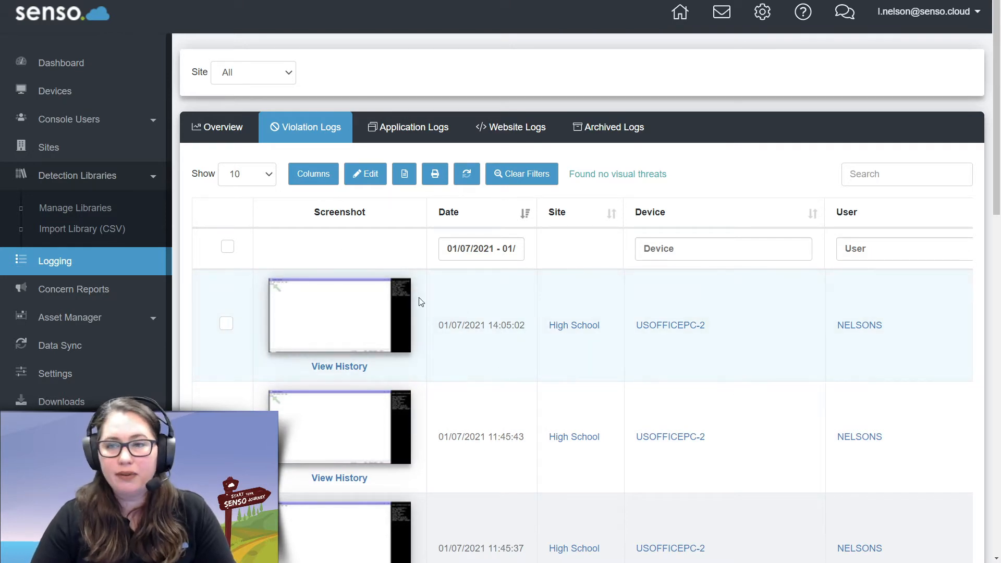
pyautogui.scroll(-3)
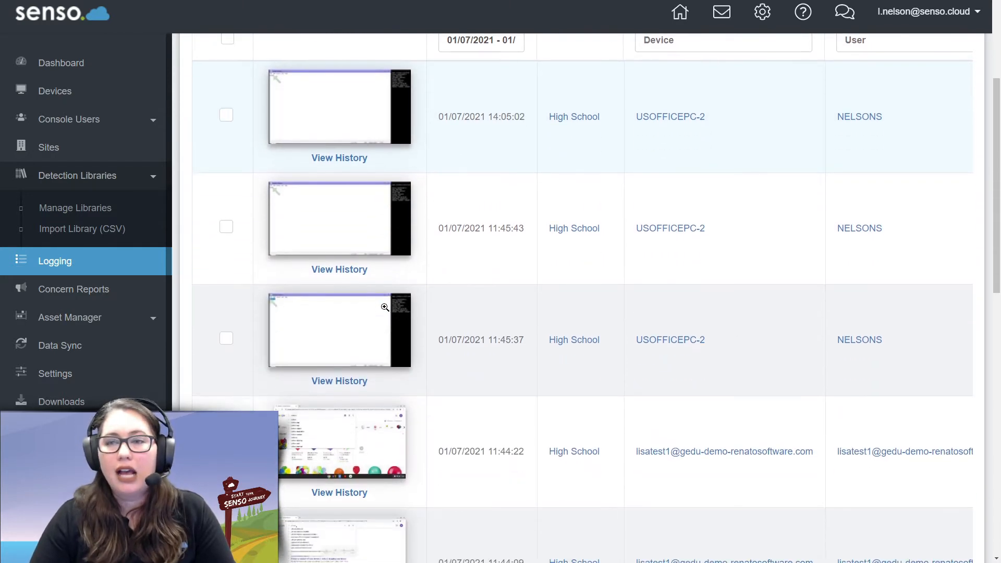
pyautogui.scroll(-3)
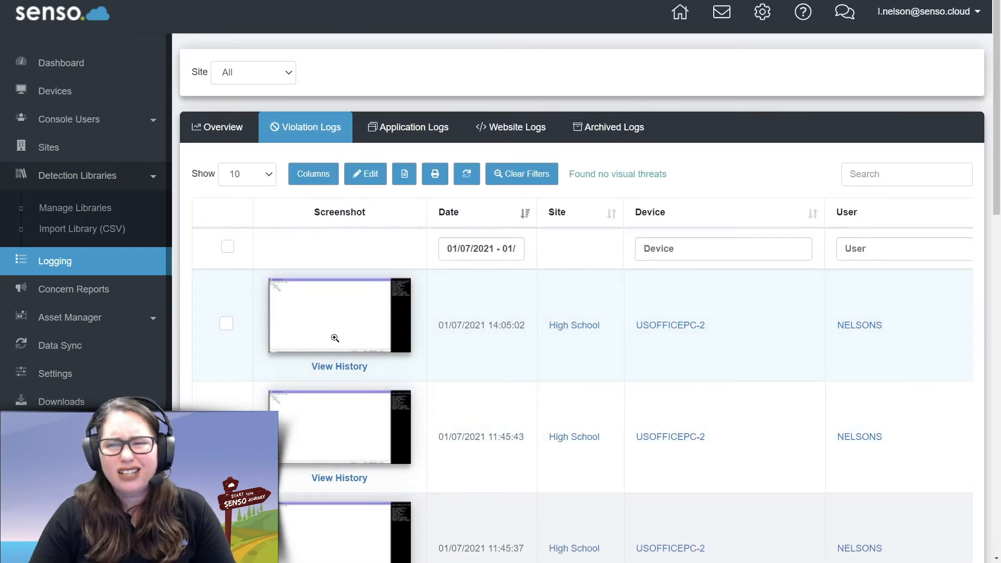
pyautogui.click(339, 315)
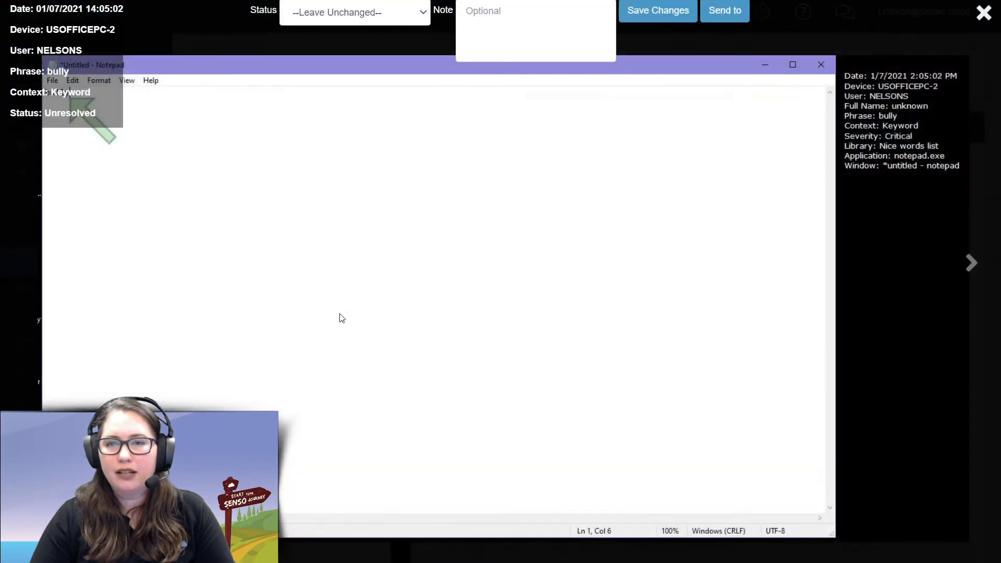
pyautogui.moveTo(339, 269)
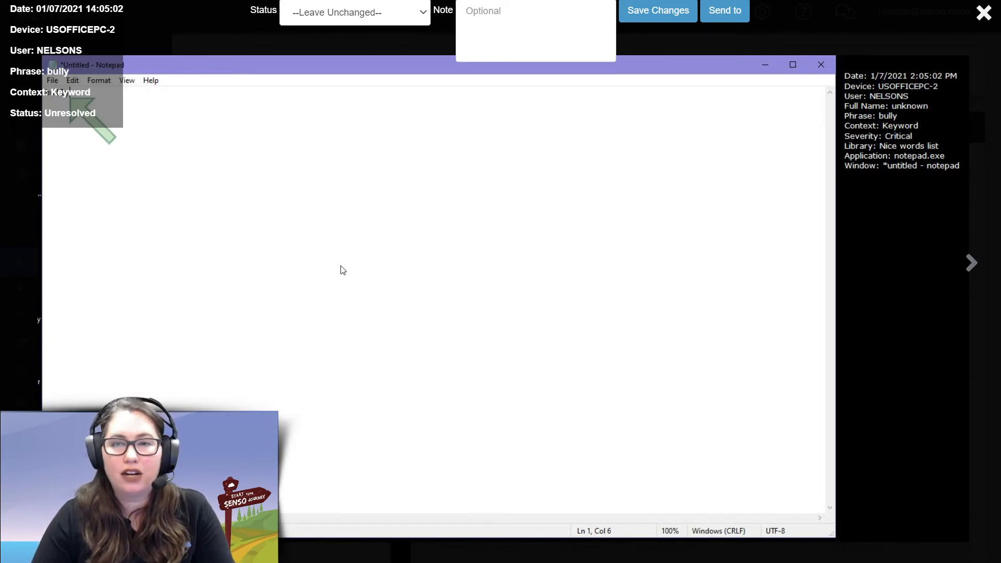
pyautogui.moveTo(448, 178)
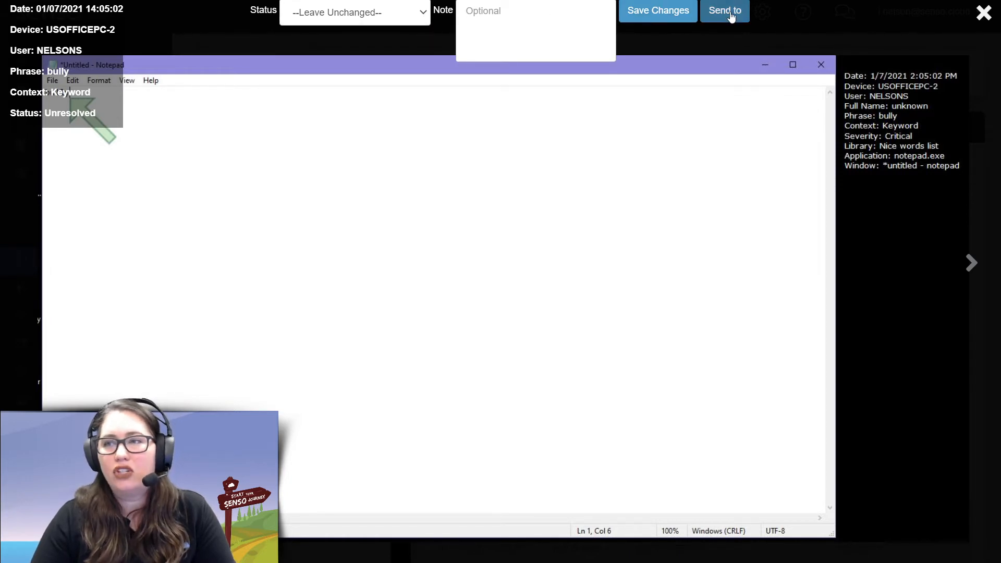
pyautogui.click(724, 10)
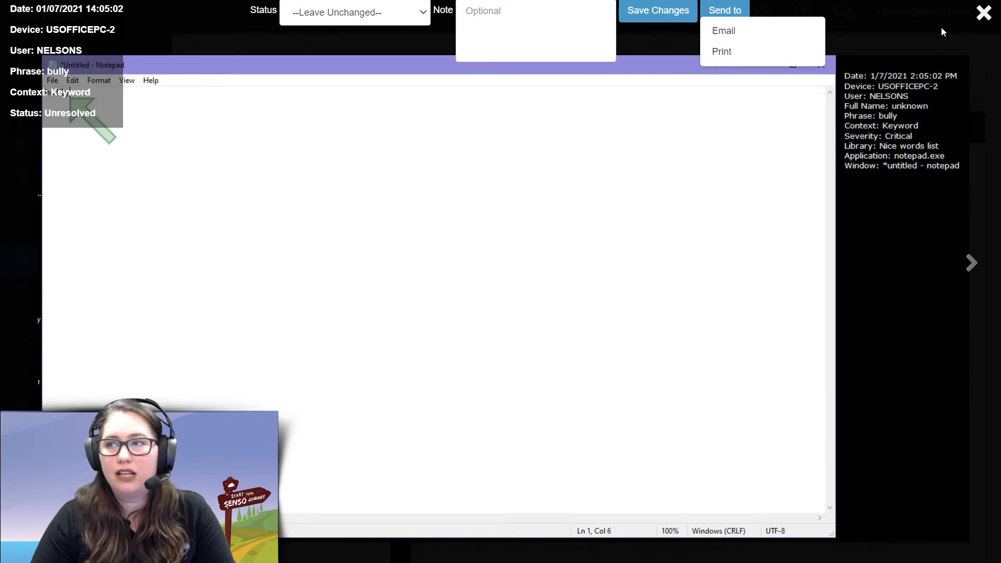
pyautogui.click(983, 11)
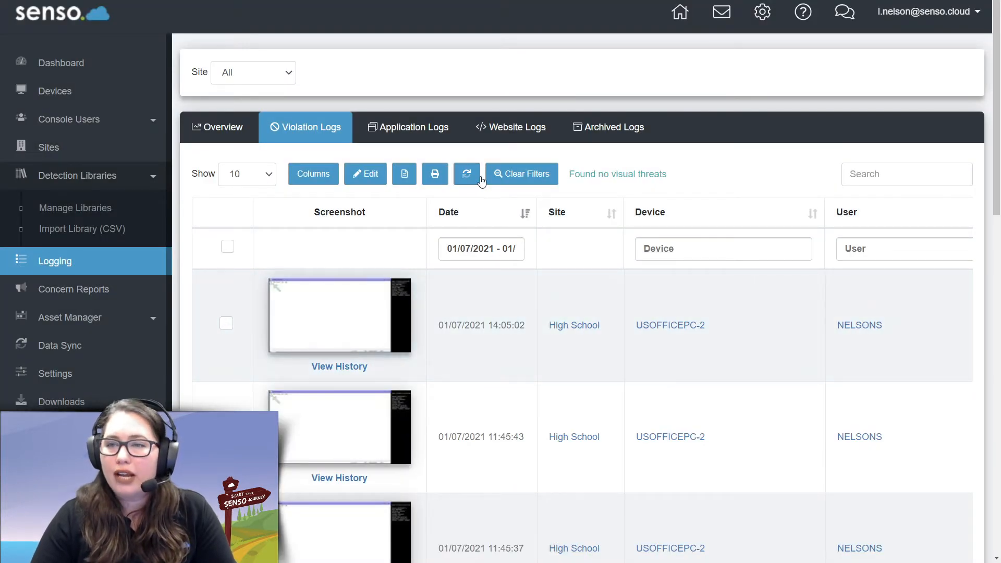
pyautogui.moveTo(313, 174)
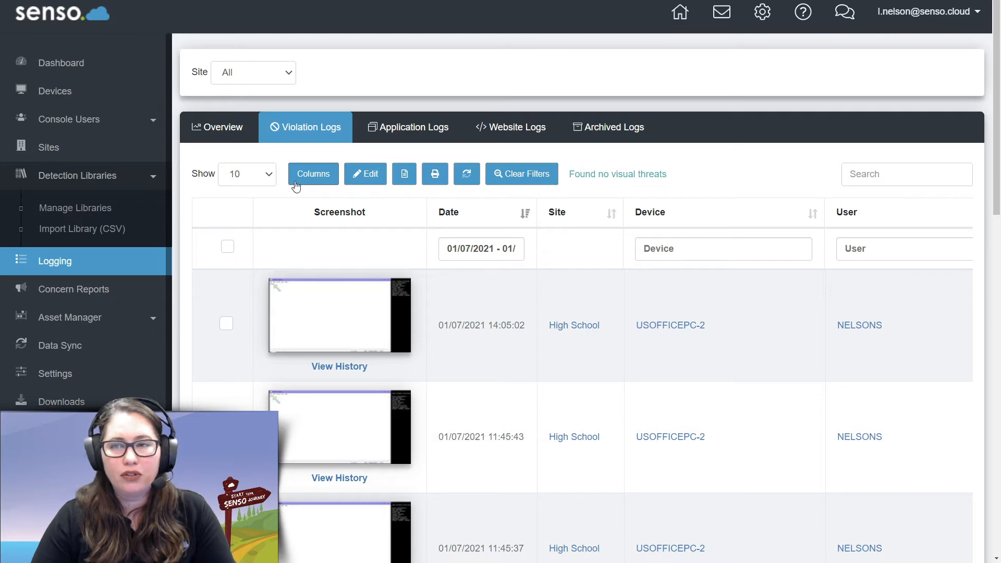
pyautogui.click(313, 174)
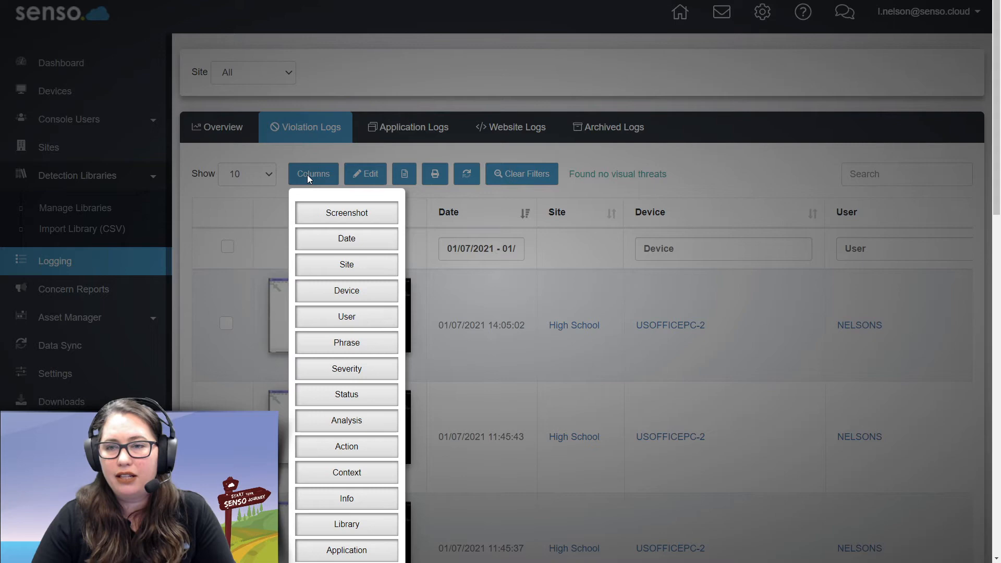
pyautogui.moveTo(267, 208)
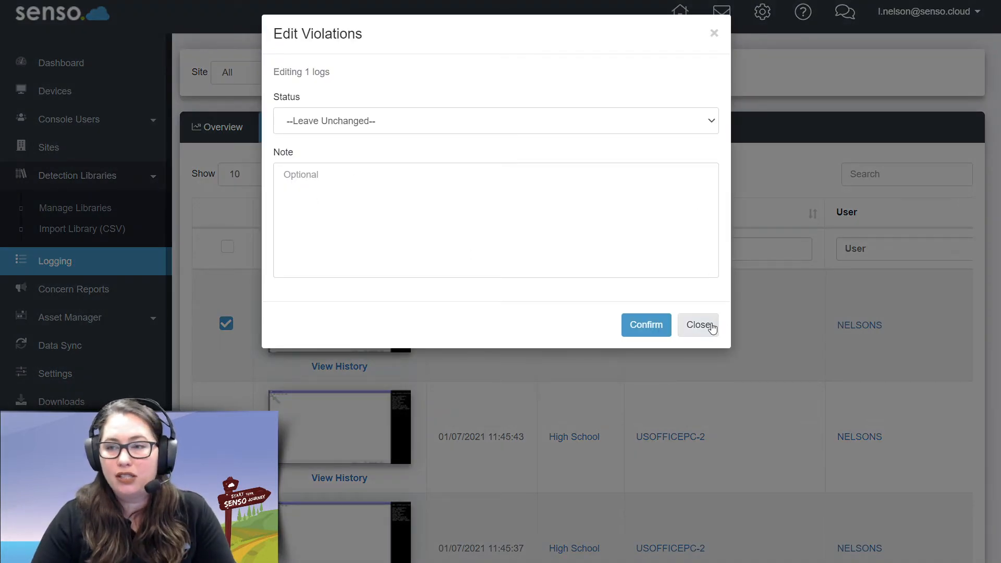
pyautogui.click(697, 326)
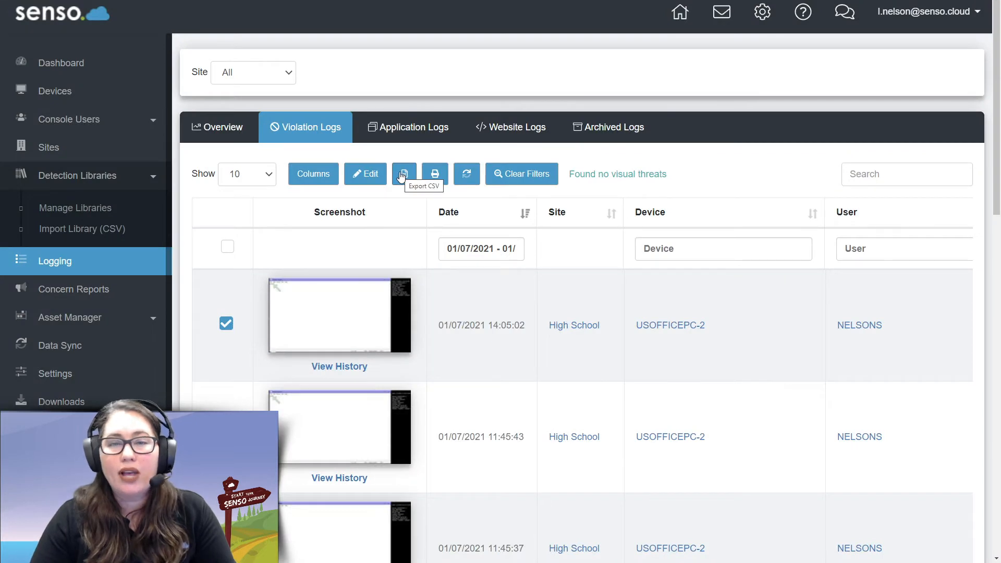
pyautogui.moveTo(457, 198)
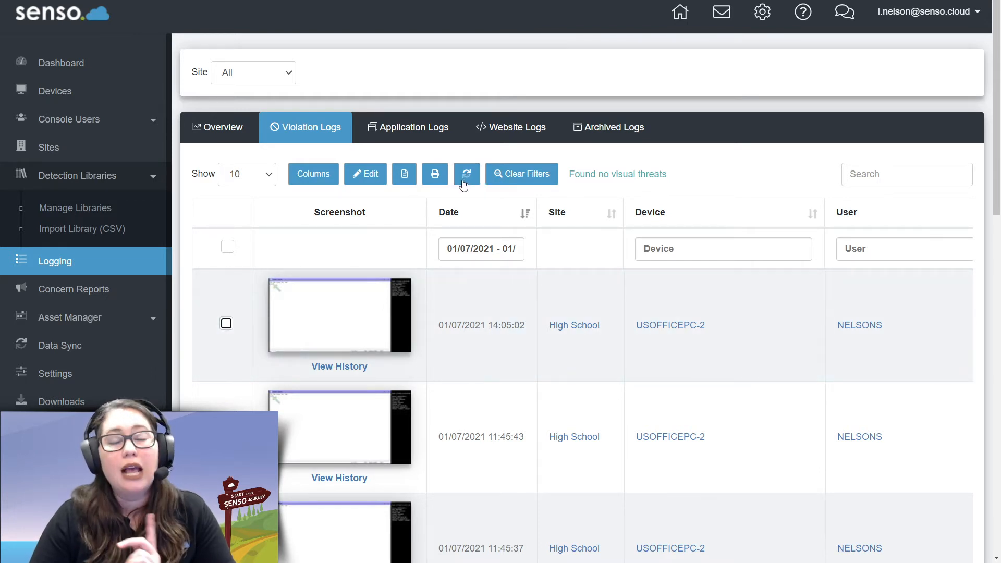
pyautogui.moveTo(514, 182)
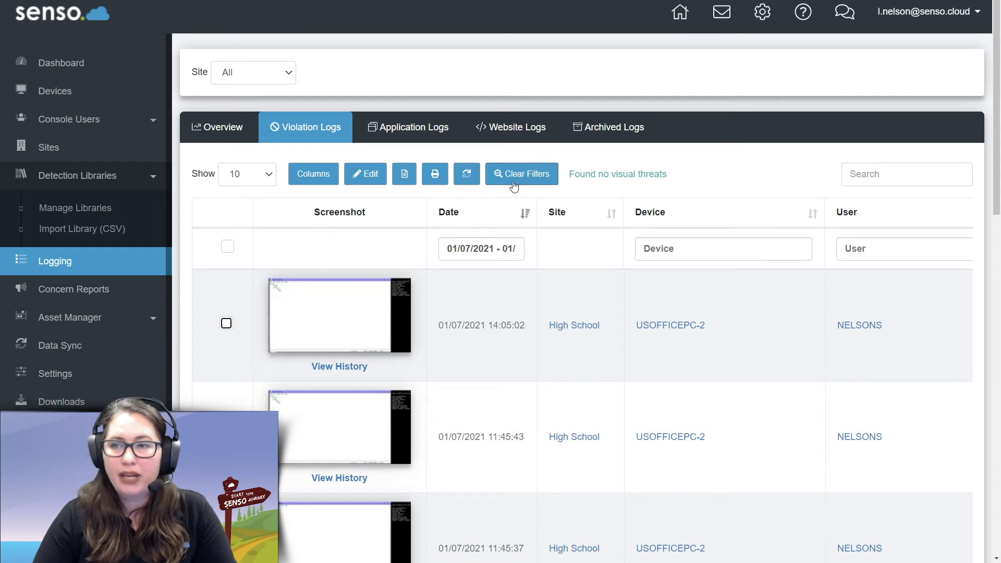
pyautogui.click(521, 174)
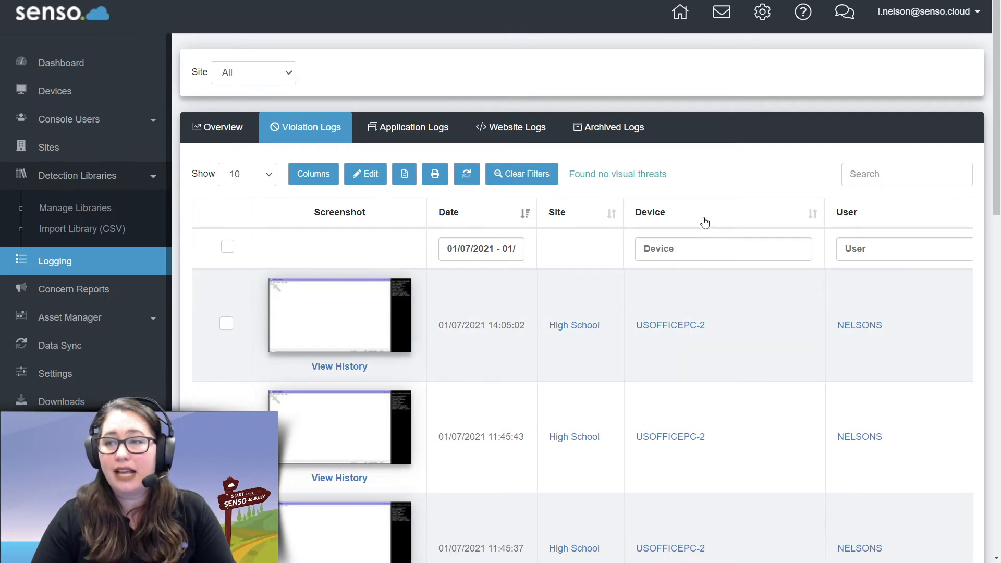
pyautogui.scroll(-3)
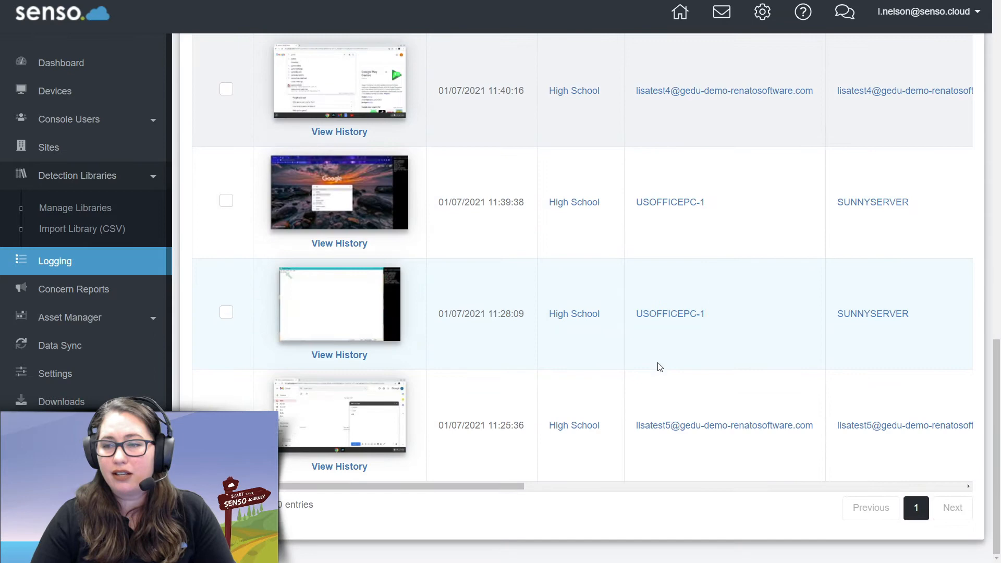
pyautogui.hscroll(3)
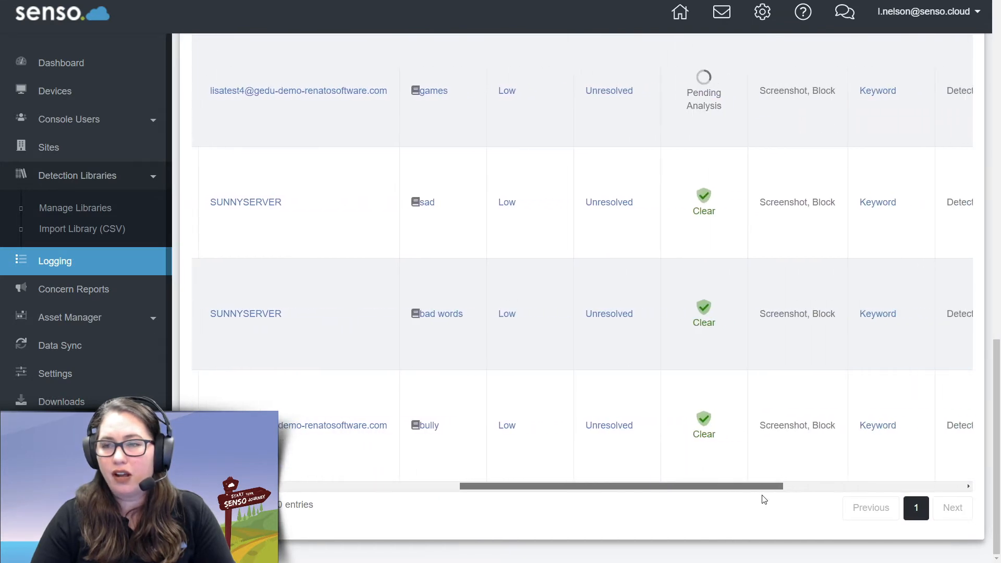
pyautogui.hscroll(3)
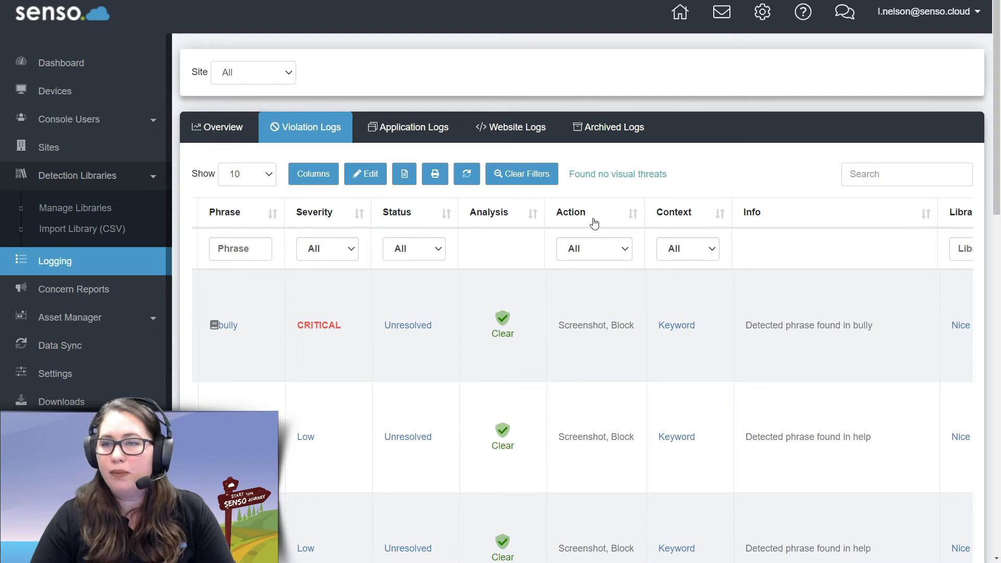
pyautogui.click(592, 249)
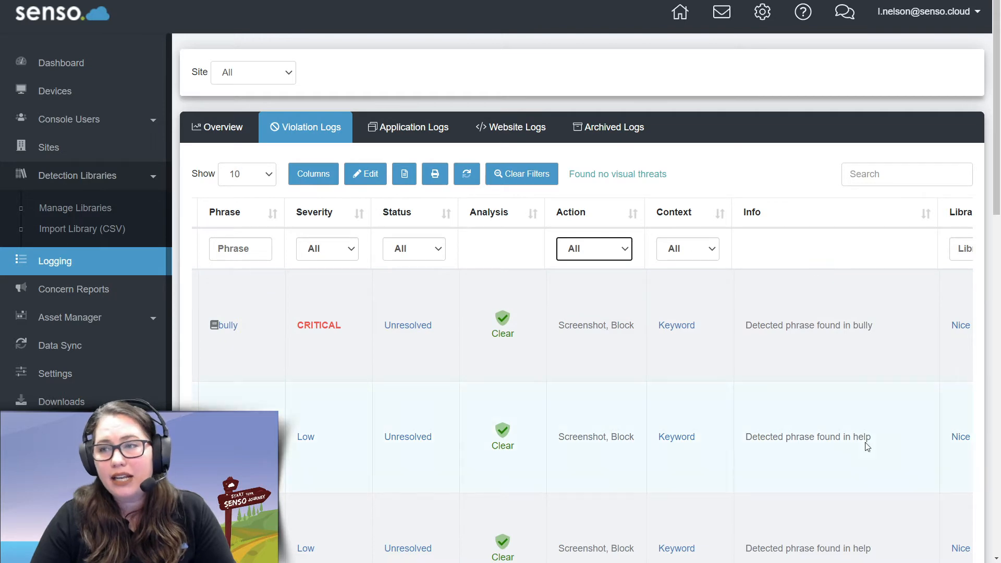
pyautogui.scroll(-3)
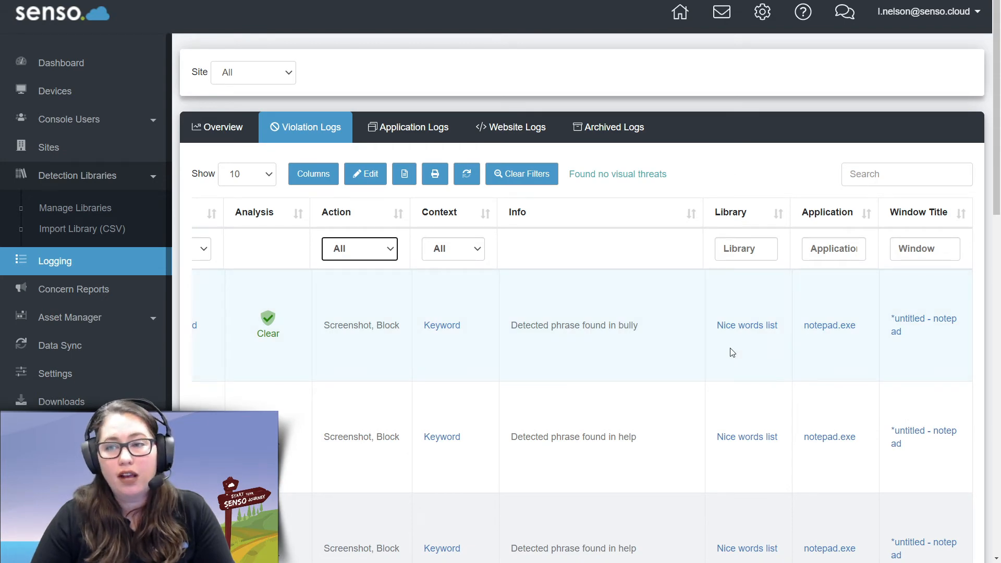
pyautogui.scroll(-3)
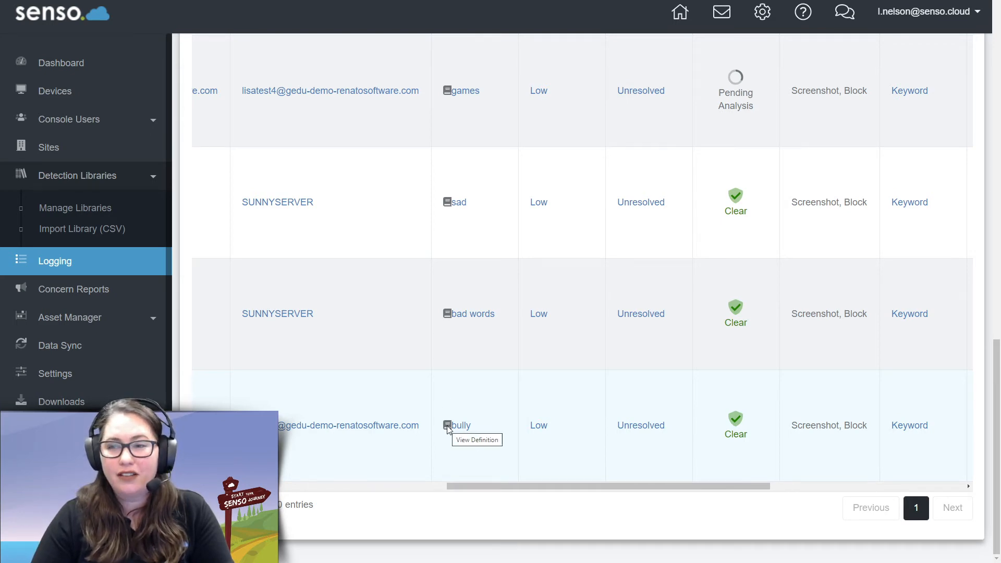
pyautogui.click(476, 439)
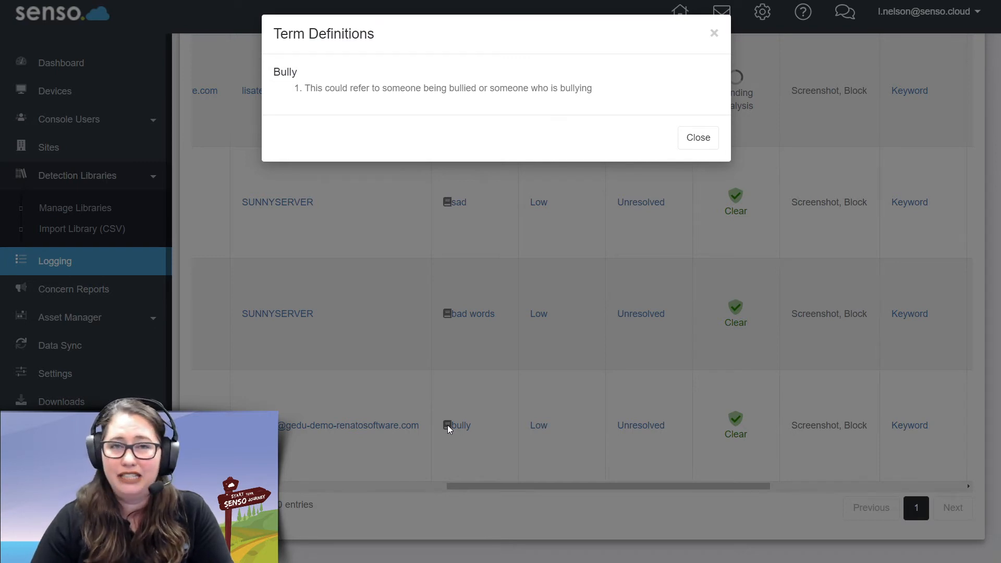
pyautogui.moveTo(510, 339)
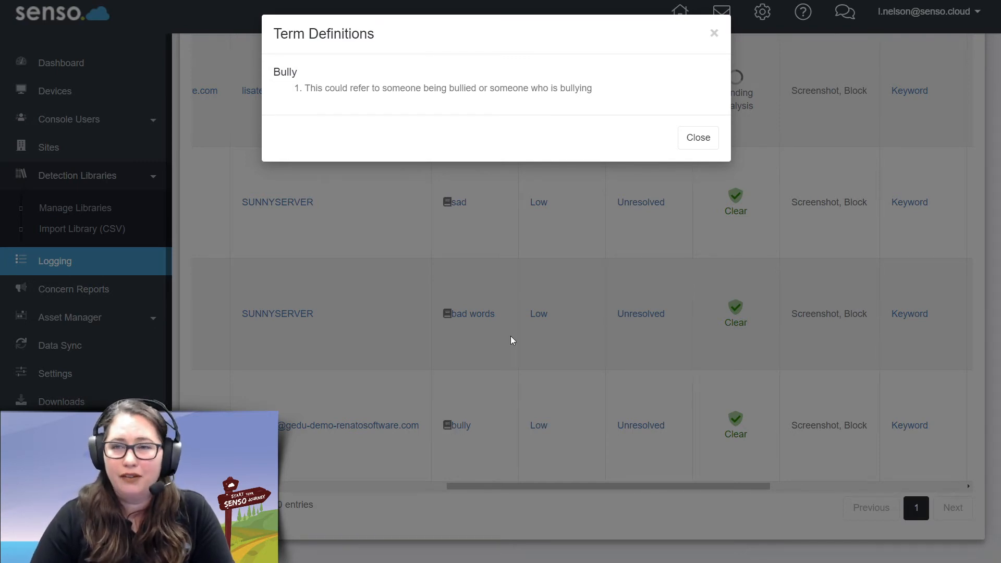
pyautogui.click(698, 138)
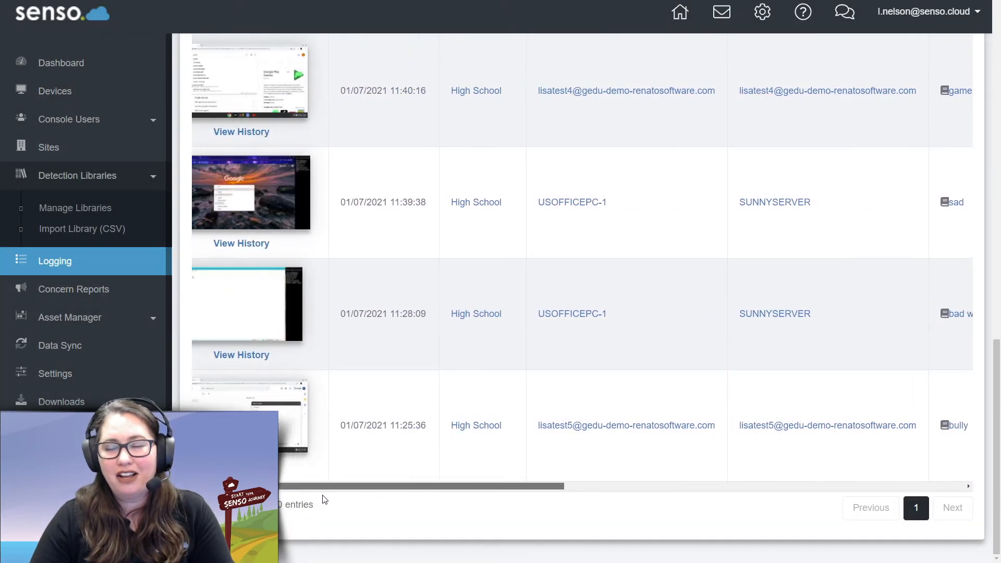
pyautogui.hscroll(-3)
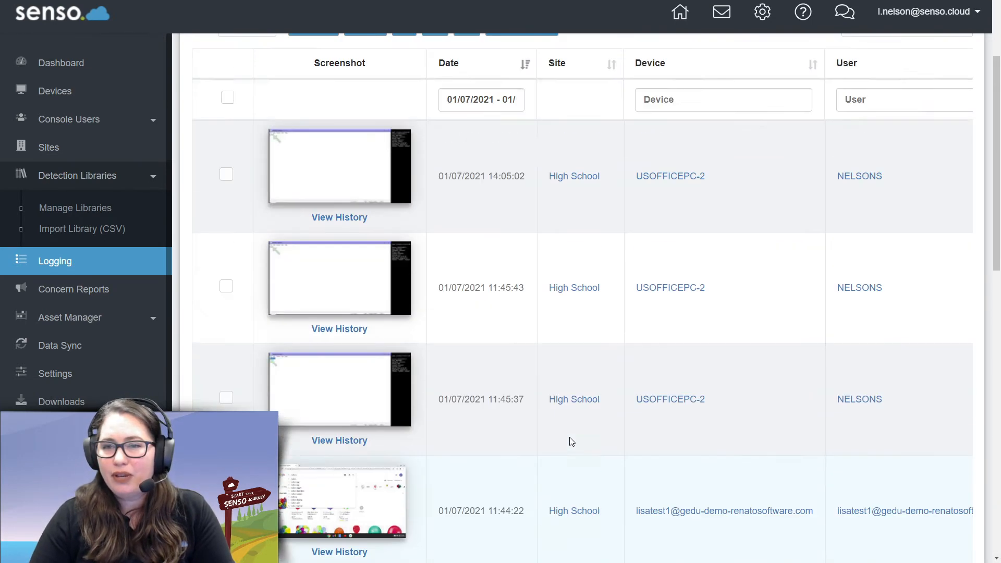
pyautogui.scroll(-3)
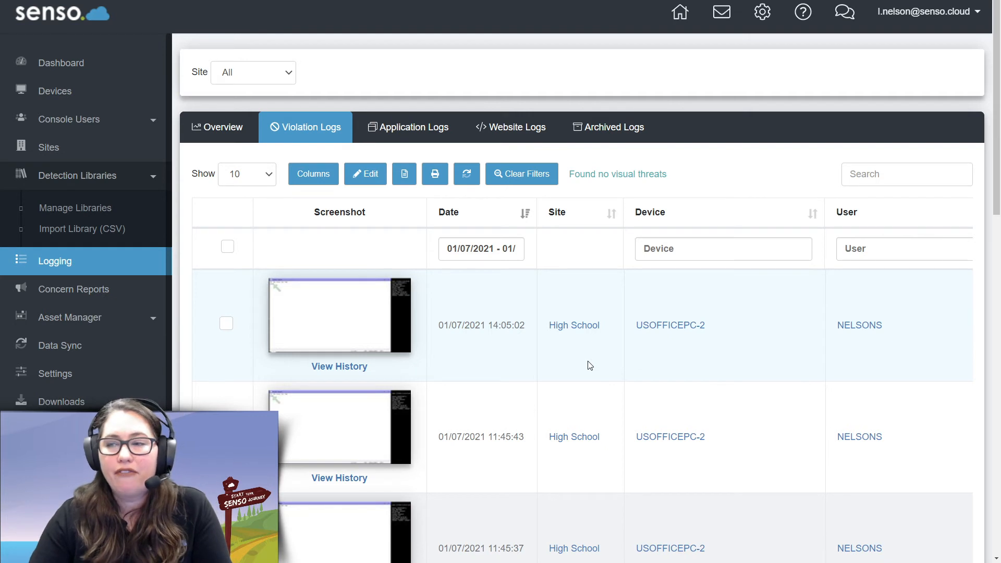
pyautogui.click(724, 249)
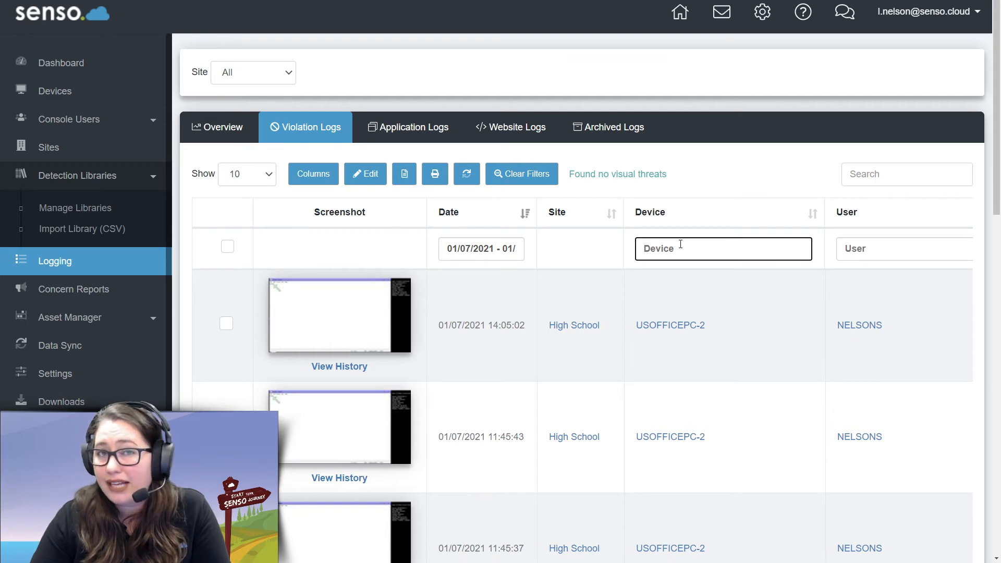
pyautogui.click(906, 248)
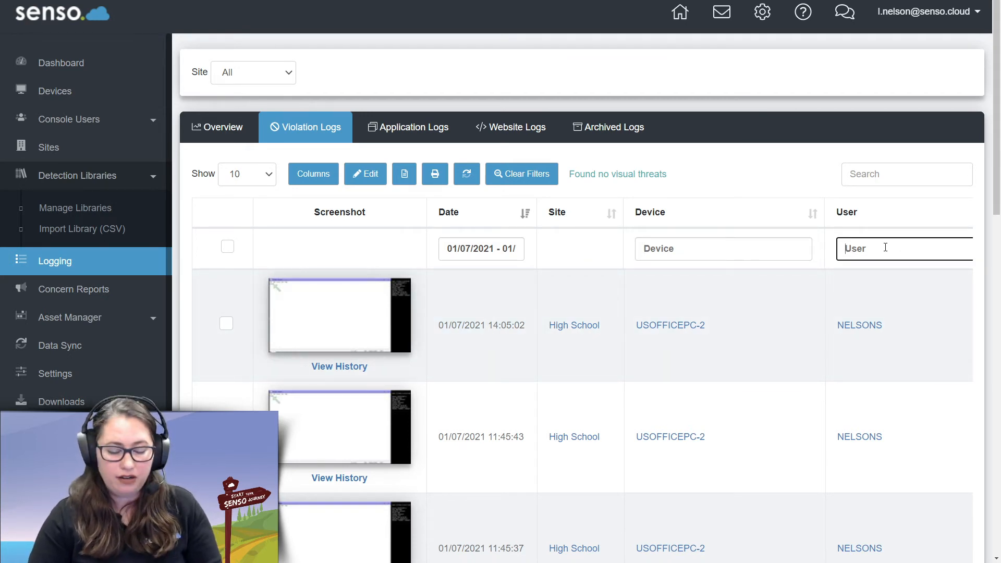
pyautogui.write('nelson')
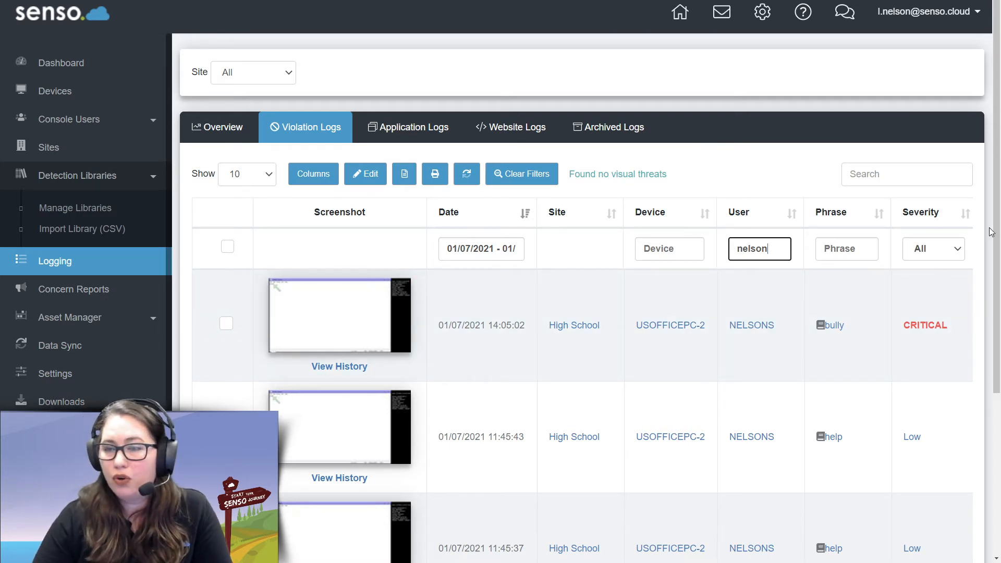
pyautogui.click(522, 174)
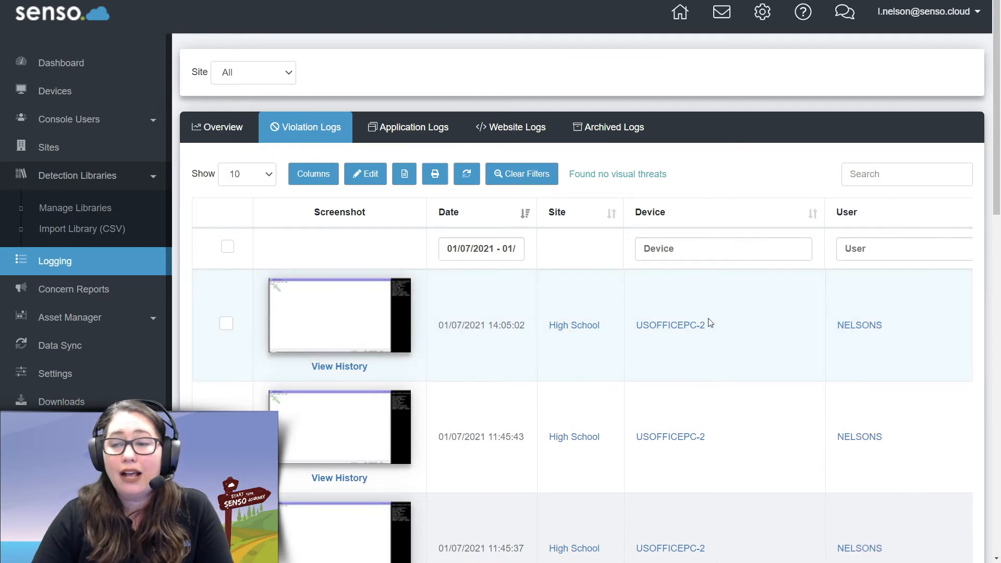
pyautogui.write('NELSONS')
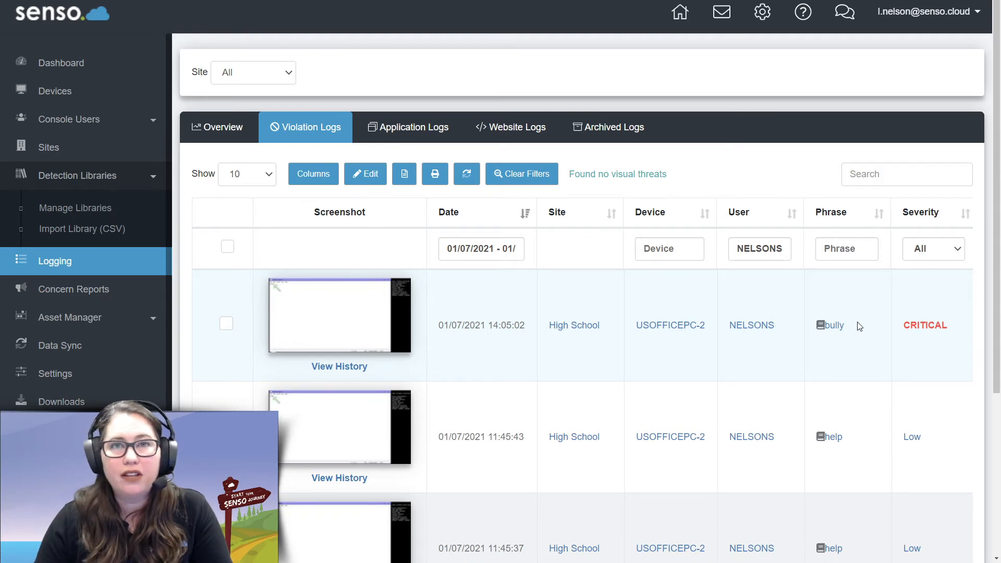
# Review the four USOFFICEPC-2 entries: bully, help twice, and weapons
pyautogui.scroll(-3)
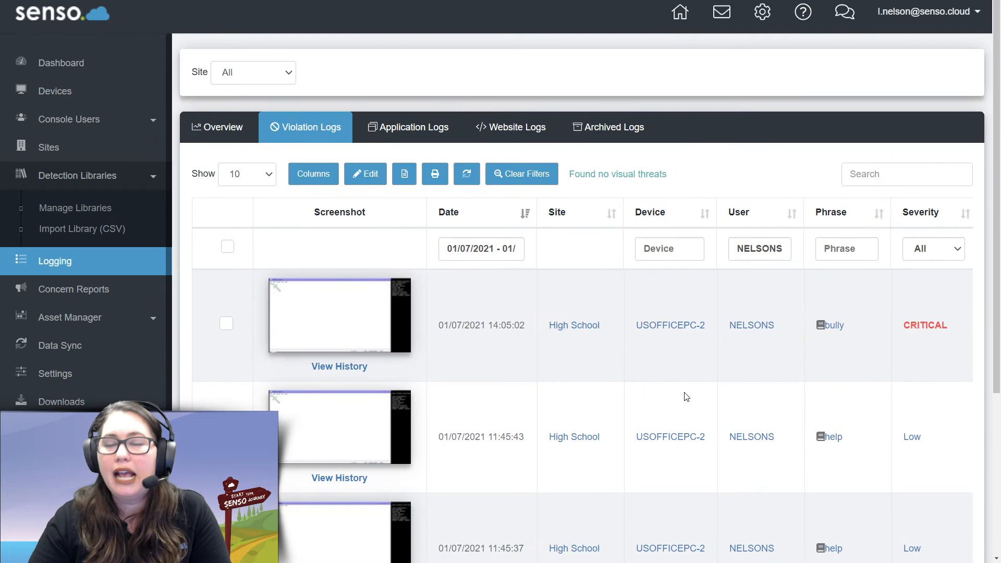
pyautogui.scroll(-3)
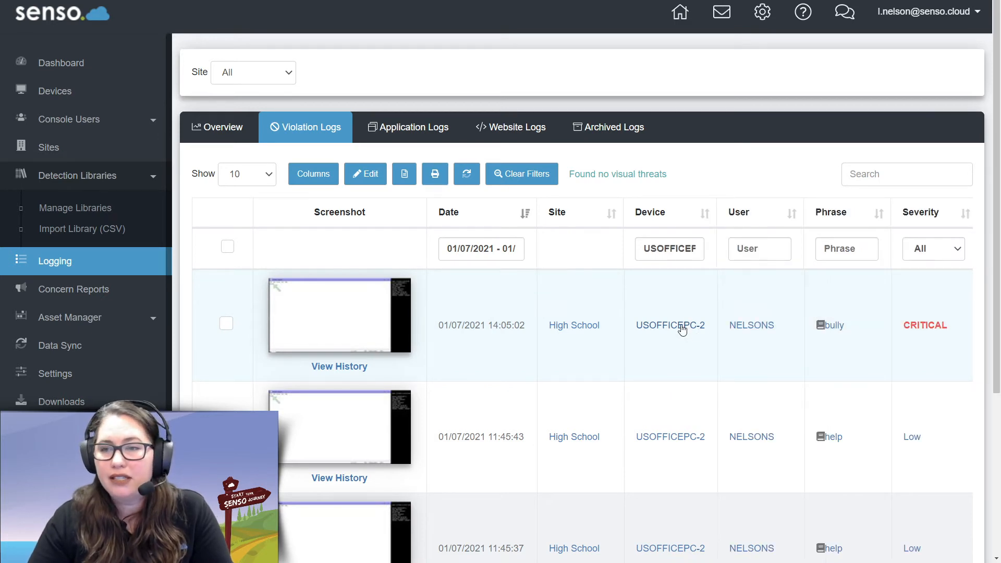
pyautogui.moveTo(683, 332)
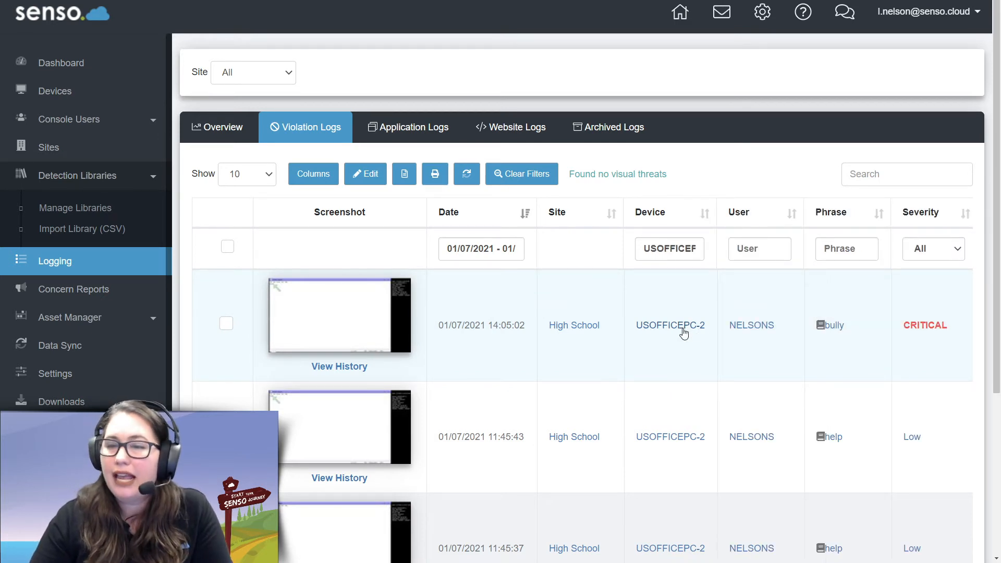
pyautogui.scroll(-3)
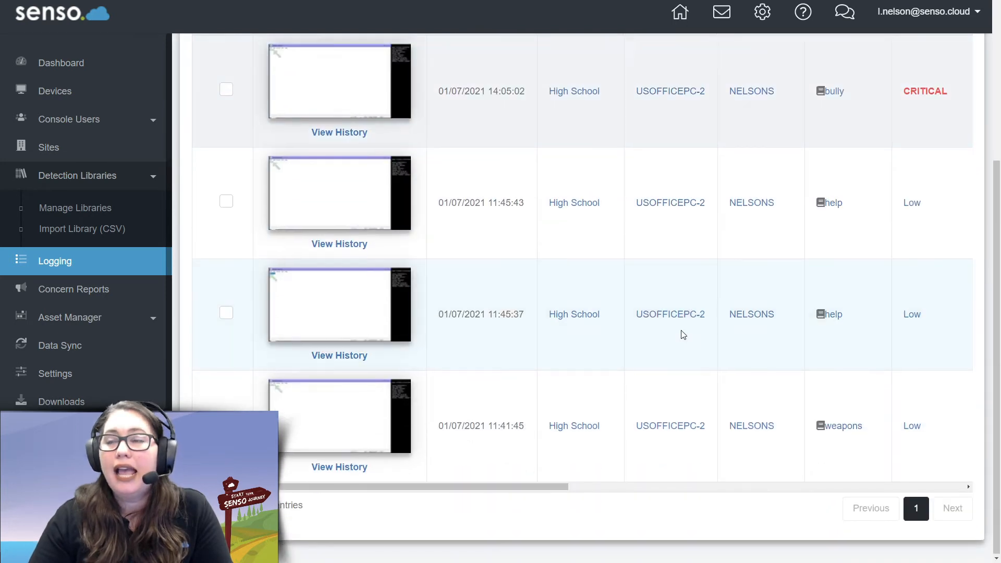
pyautogui.scroll(3)
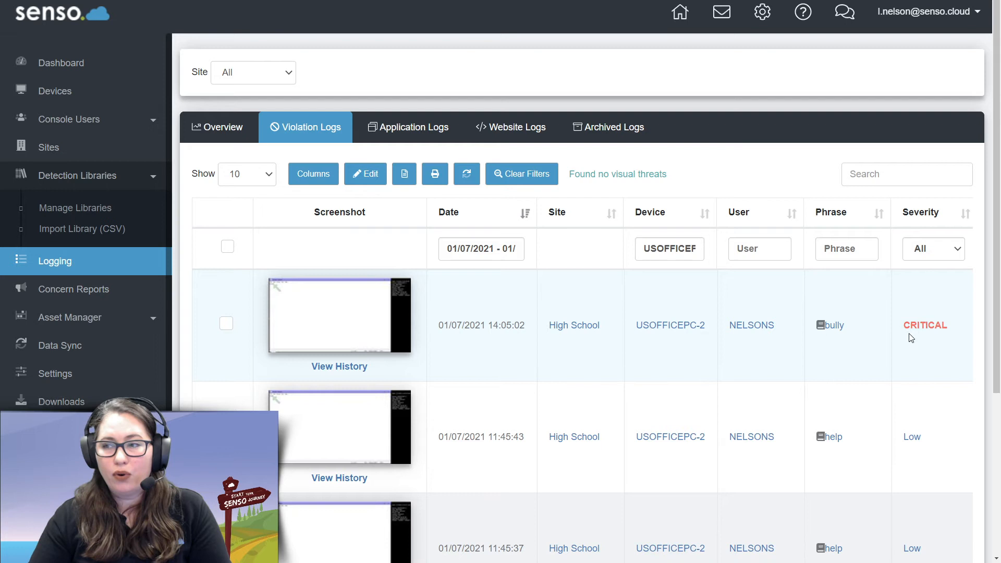
pyautogui.moveTo(931, 351)
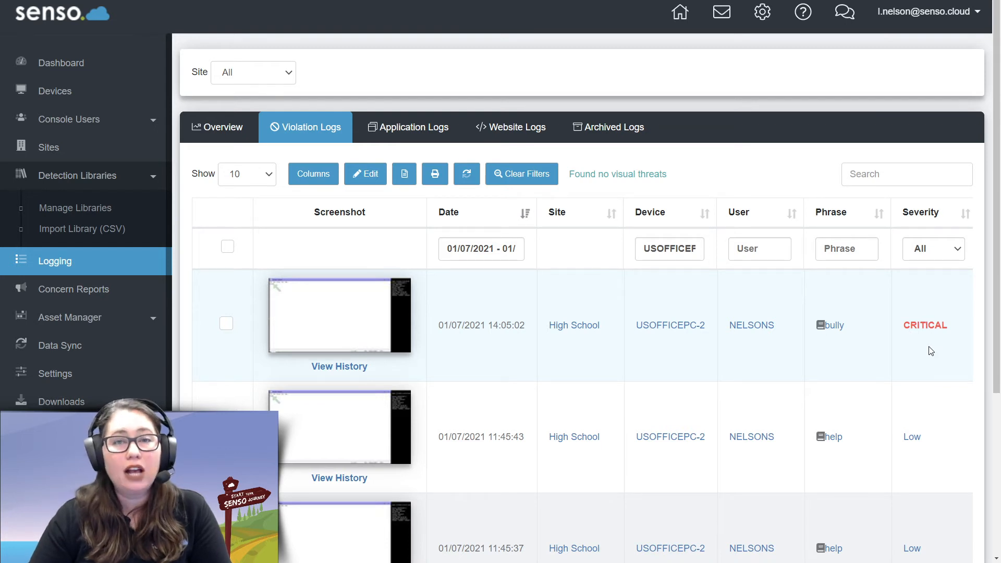
pyautogui.click(932, 248)
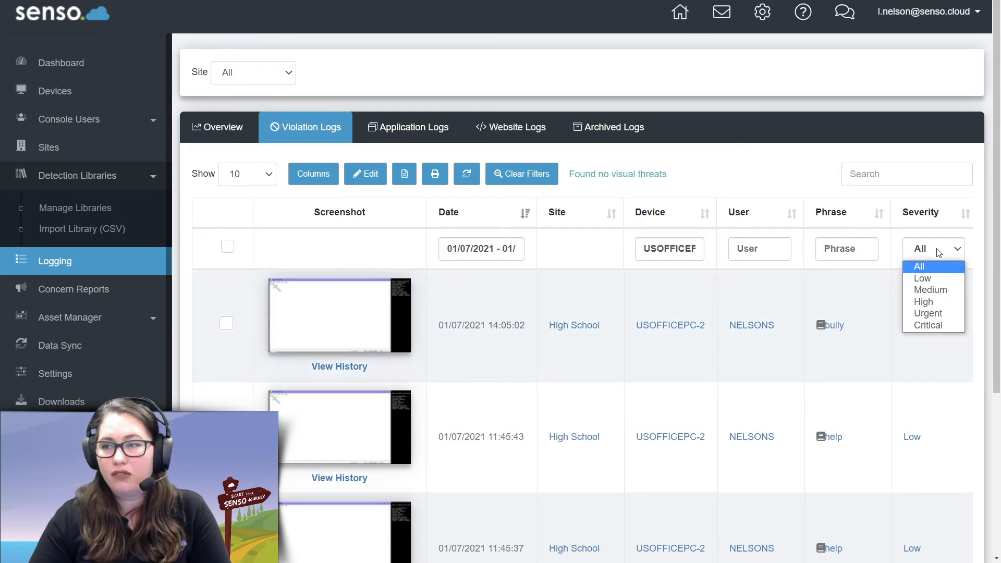
pyautogui.click(928, 325)
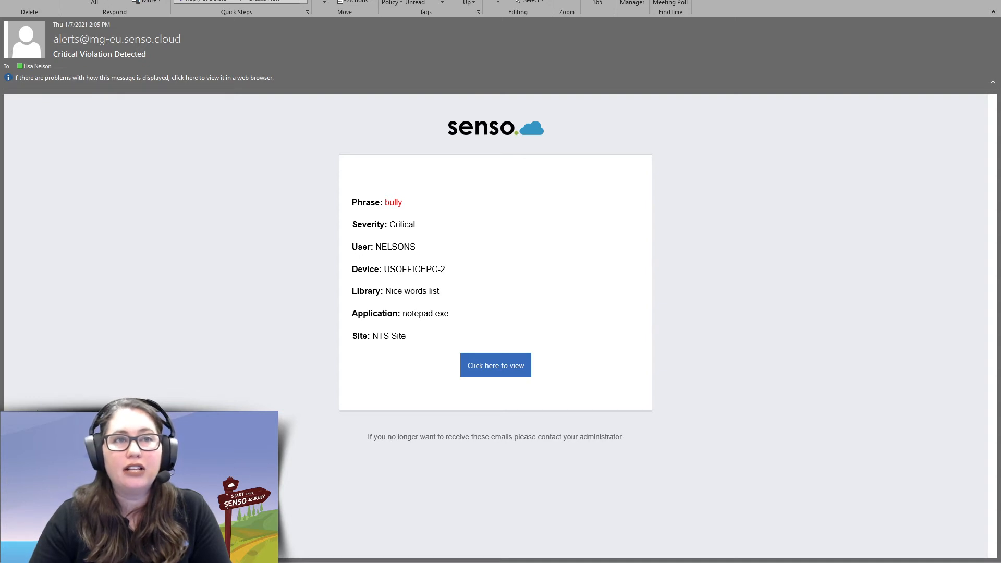
# Return from the Outlook critical violation alert email to the Senso.cloud violation log
pyautogui.click(495, 365)
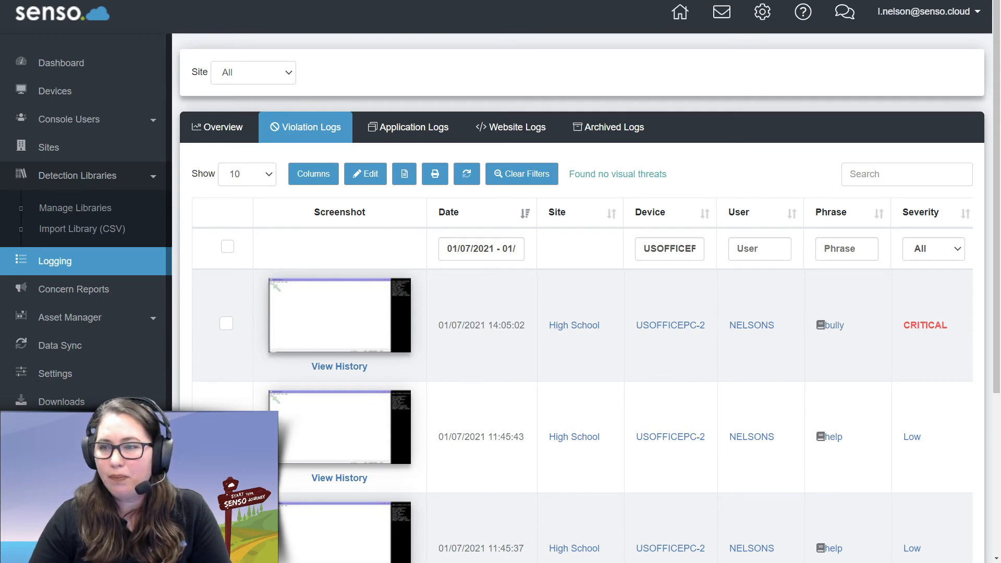
# Bring the Status, Analysis, Action and Context columns of the USOFFICEPC-2 log into view
pyautogui.scroll(-3)
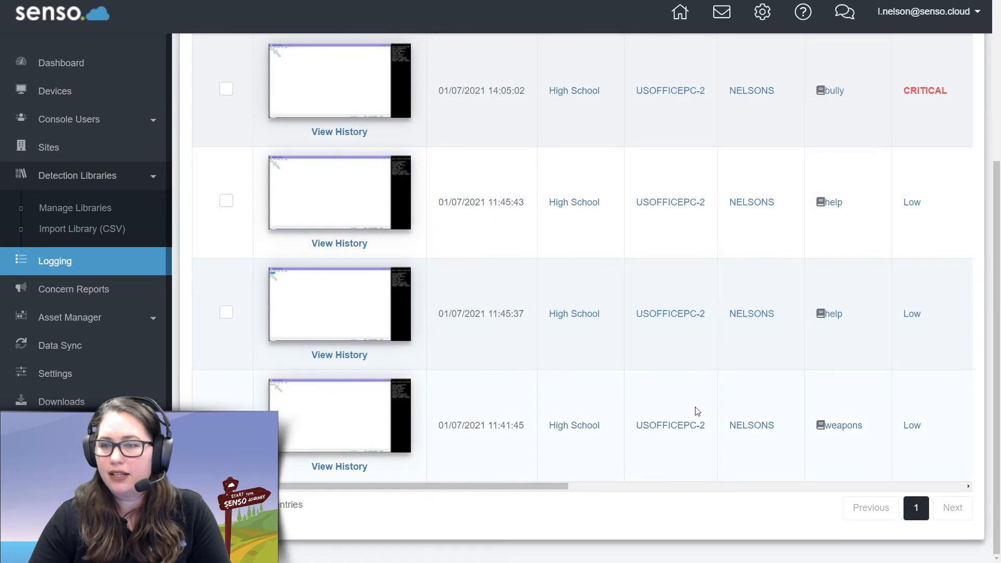
pyautogui.hscroll(3)
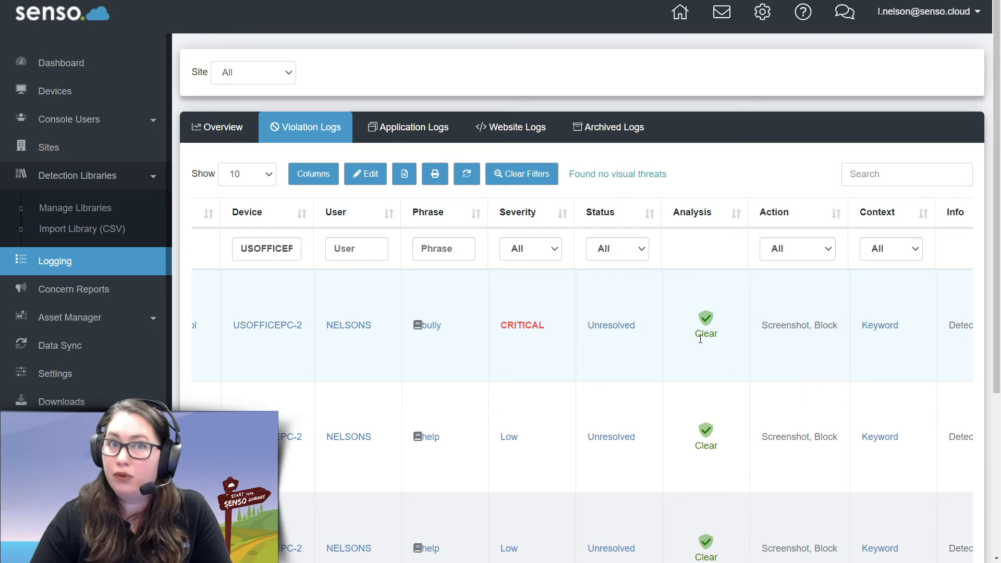
pyautogui.moveTo(617, 189)
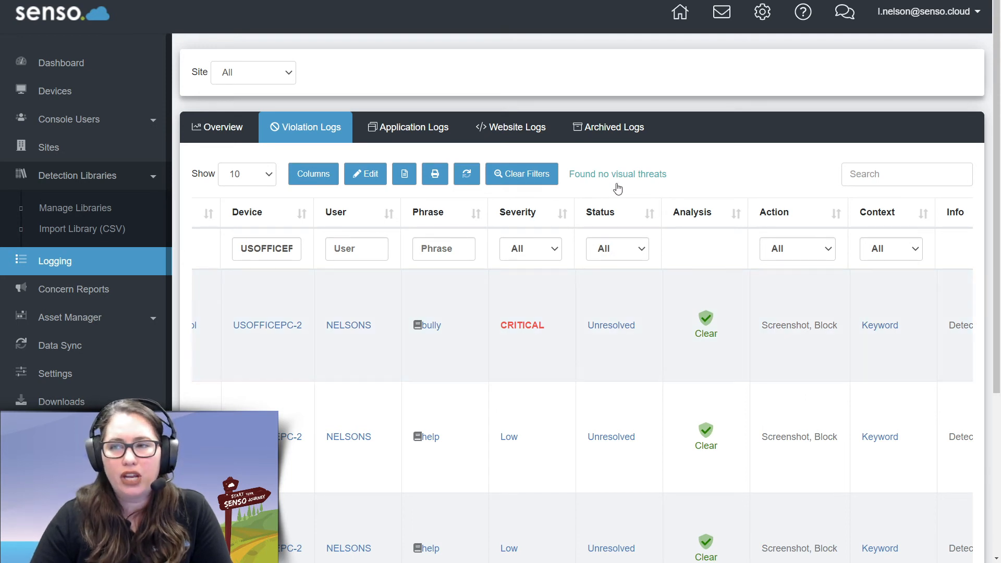
pyautogui.moveTo(673, 178)
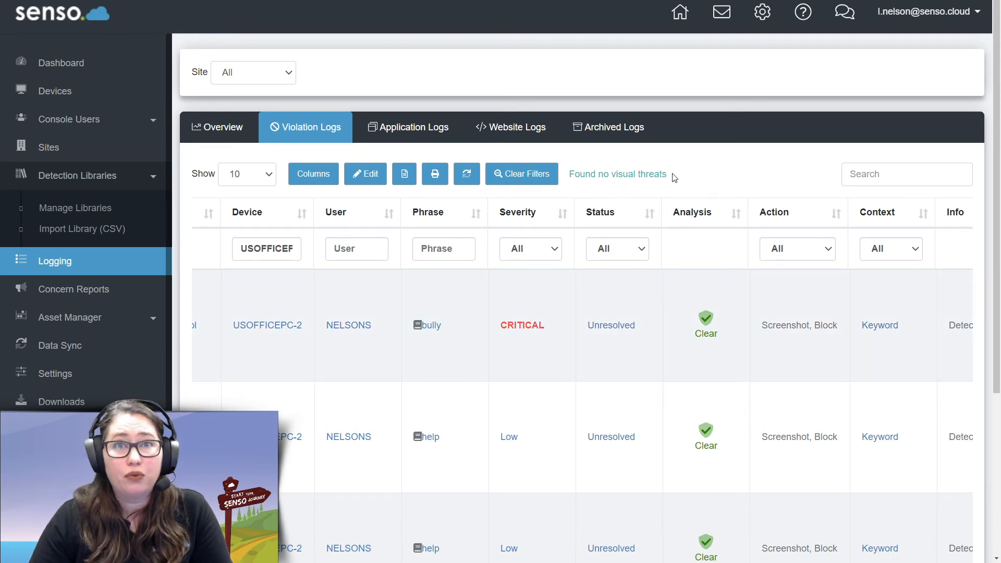
pyautogui.moveTo(606, 180)
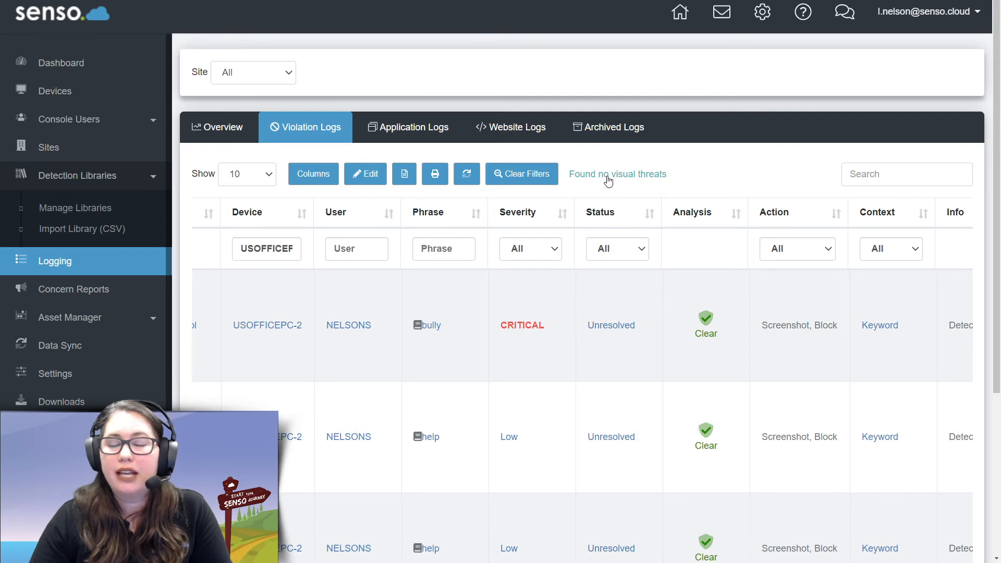
pyautogui.moveTo(605, 183)
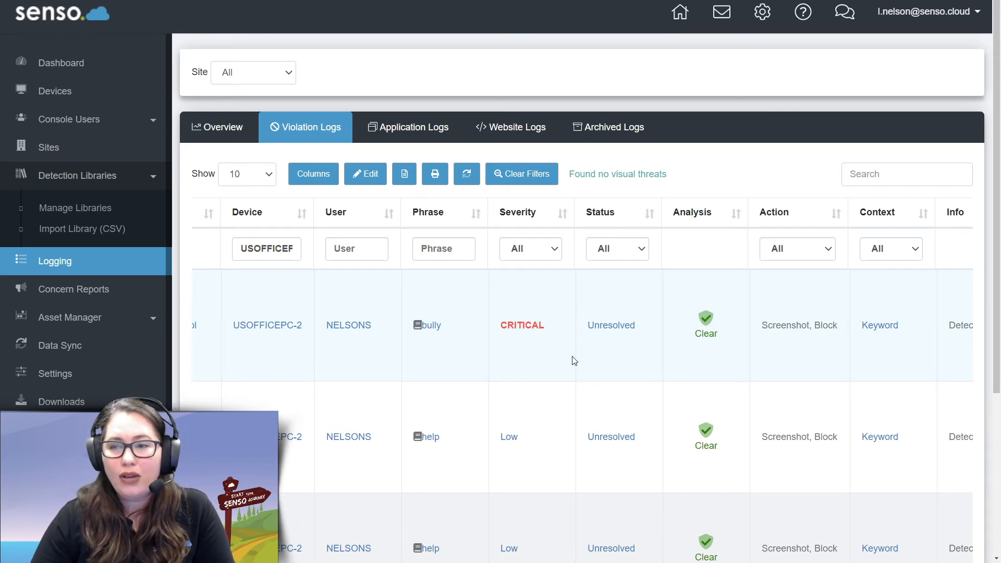
pyautogui.moveTo(332, 361)
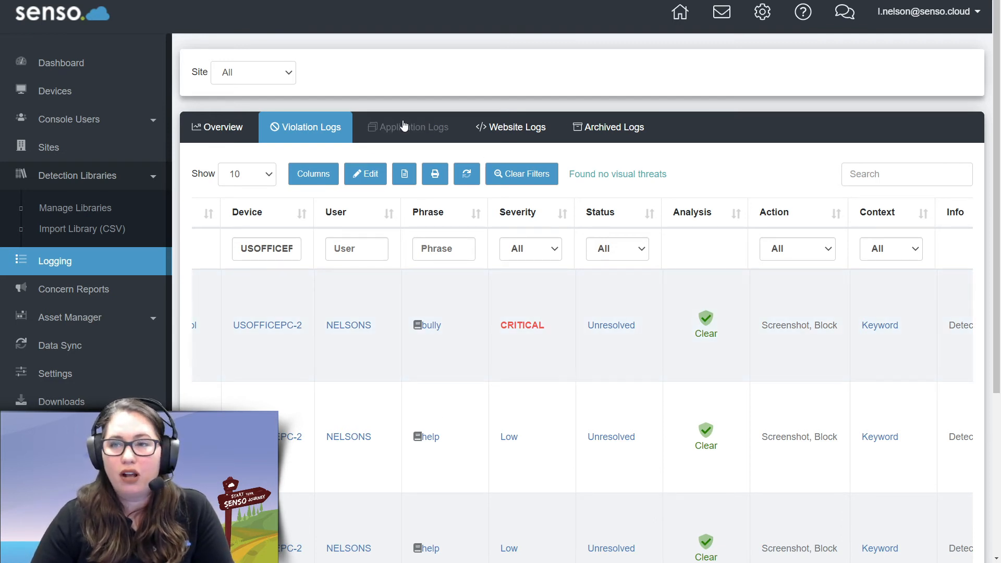
# Check the empty Application Logs, filter Website Logs by device, then show MS Teams Logging
pyautogui.click(407, 126)
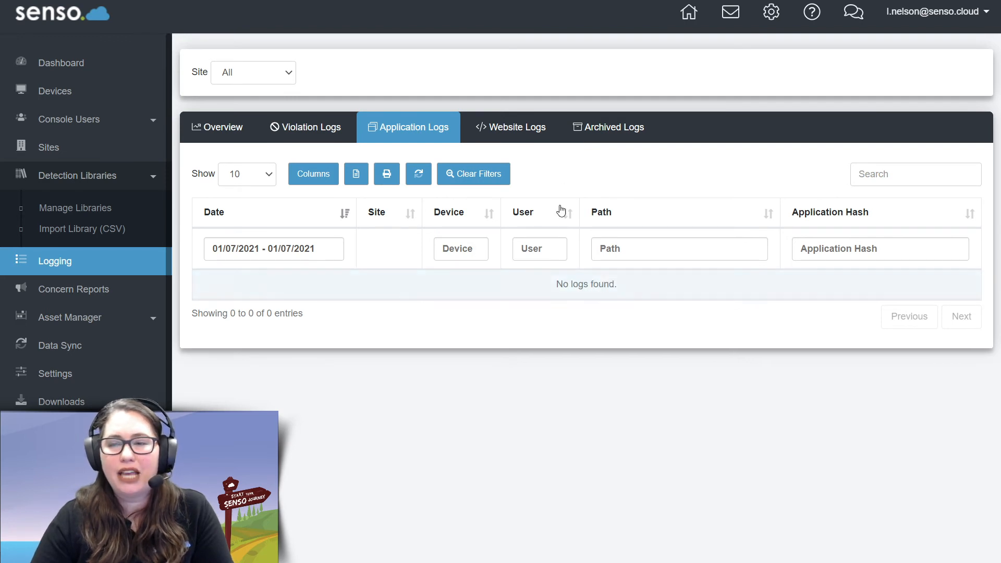
pyautogui.click(510, 126)
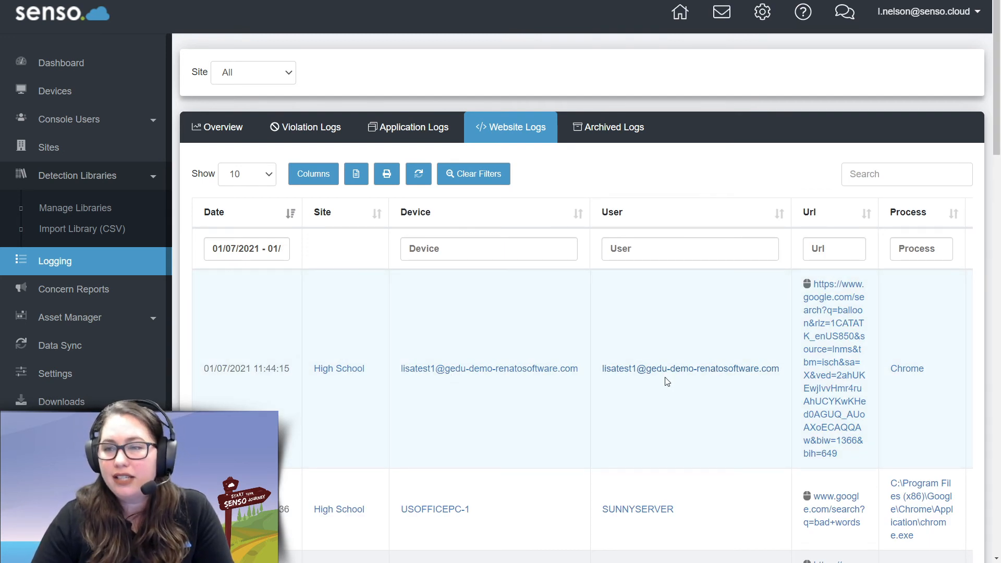
pyautogui.moveTo(510, 379)
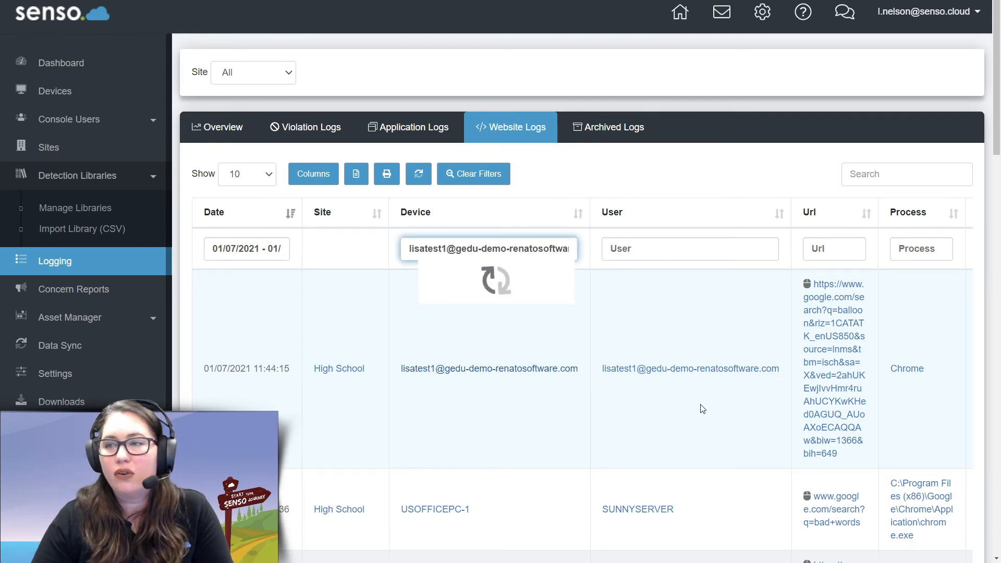
pyautogui.scroll(-3)
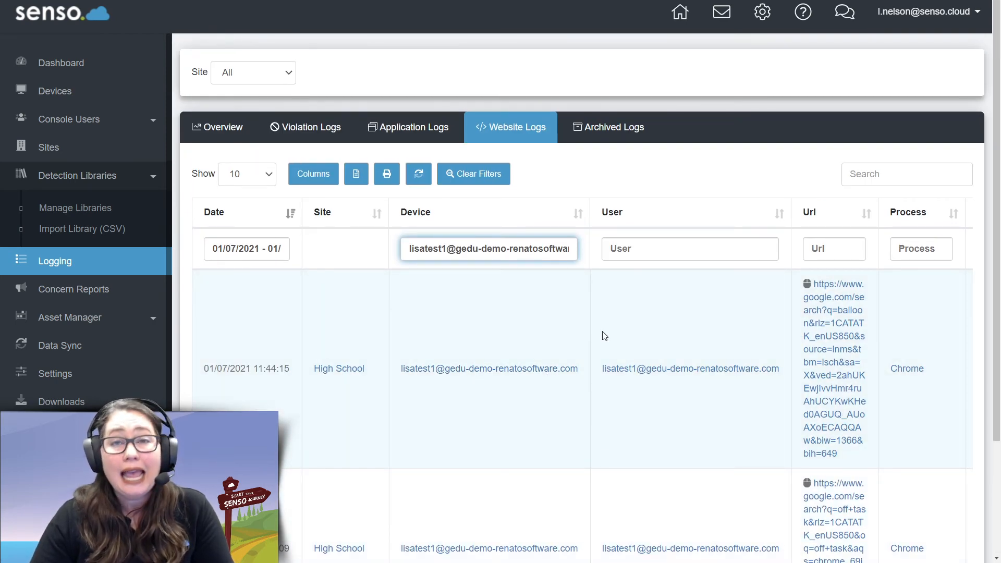
pyautogui.moveTo(600, 219)
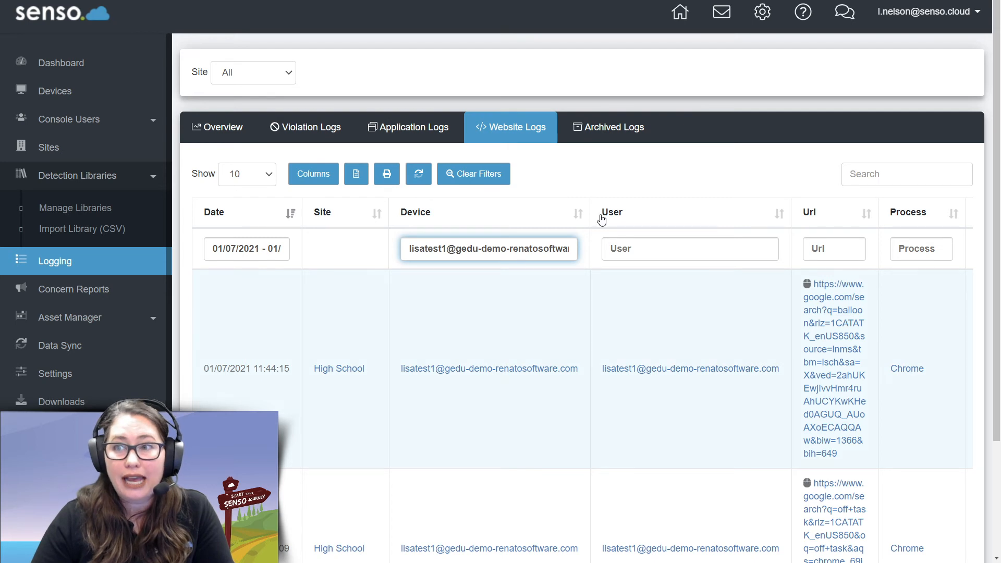
pyautogui.moveTo(608, 127)
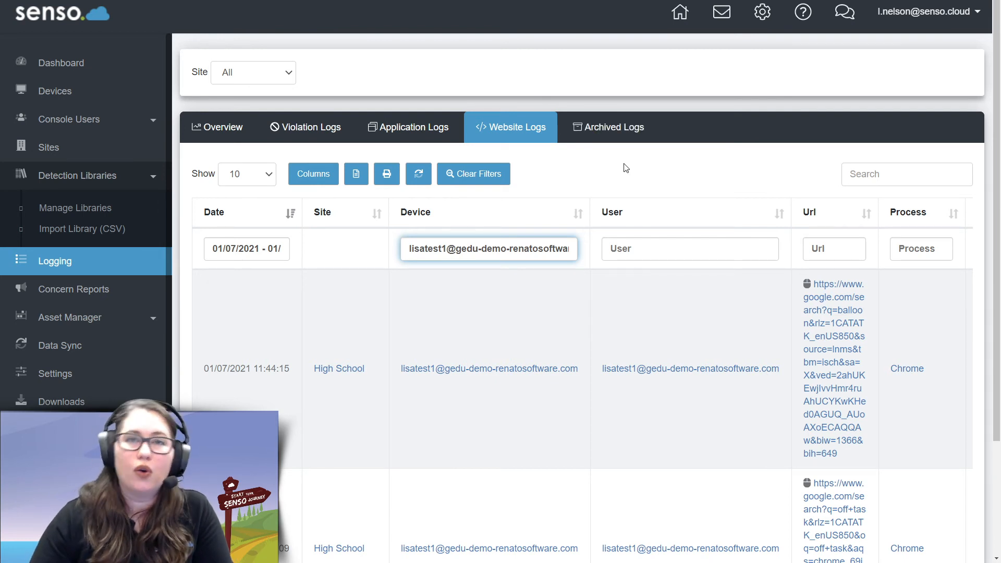
pyautogui.moveTo(622, 138)
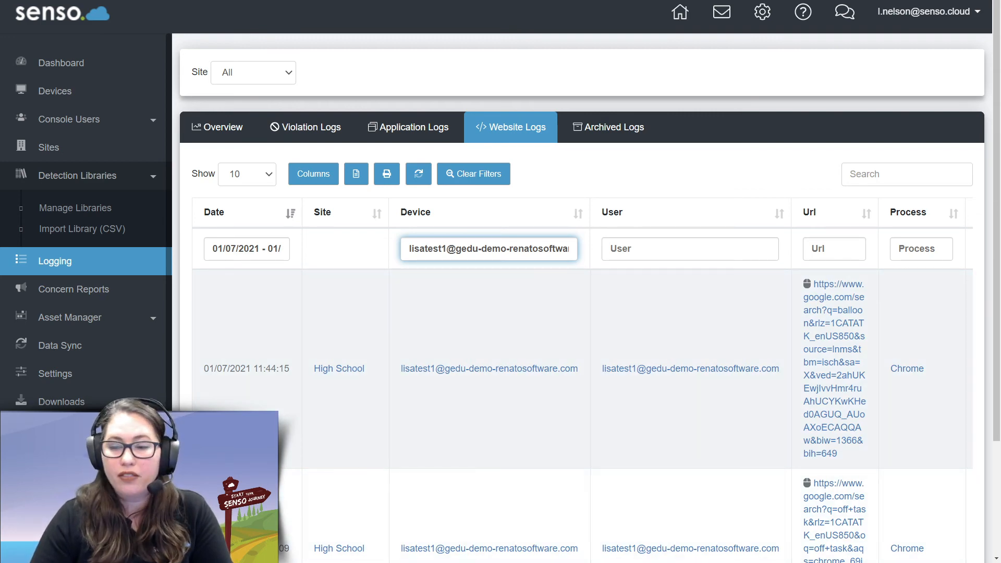
pyautogui.click(80, 254)
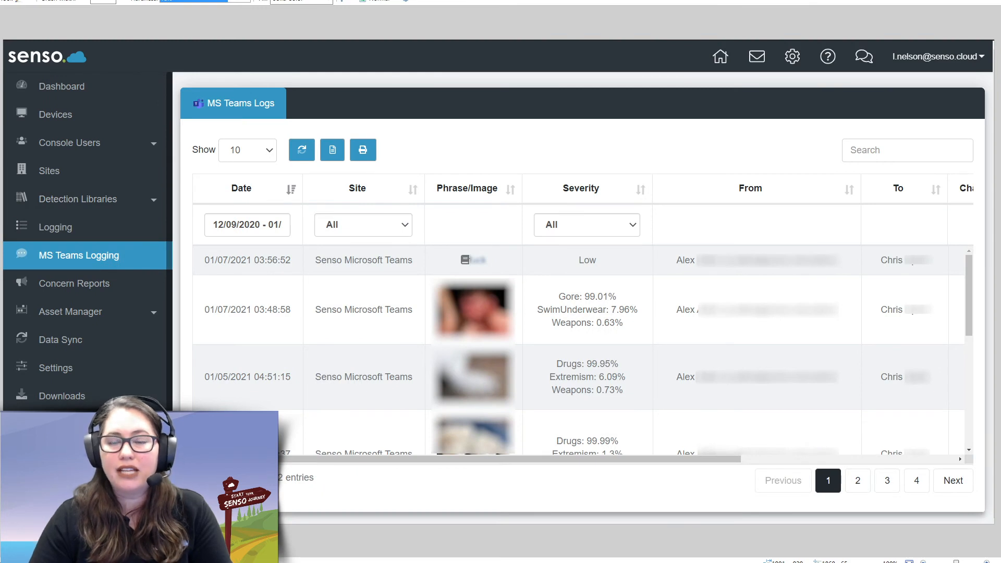